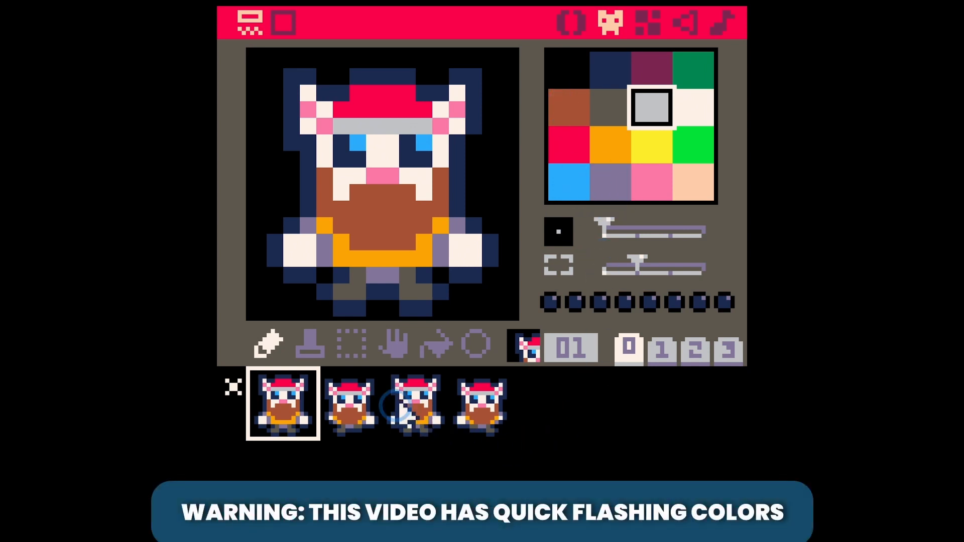
Bring sprite 03, the second cat animation frame, into the sprite editor.
click(351, 403)
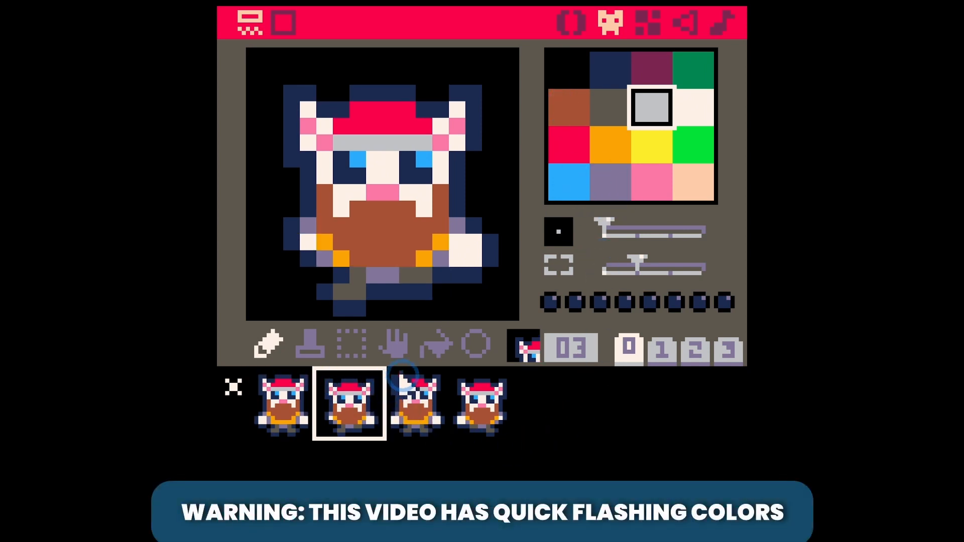
click(482, 405)
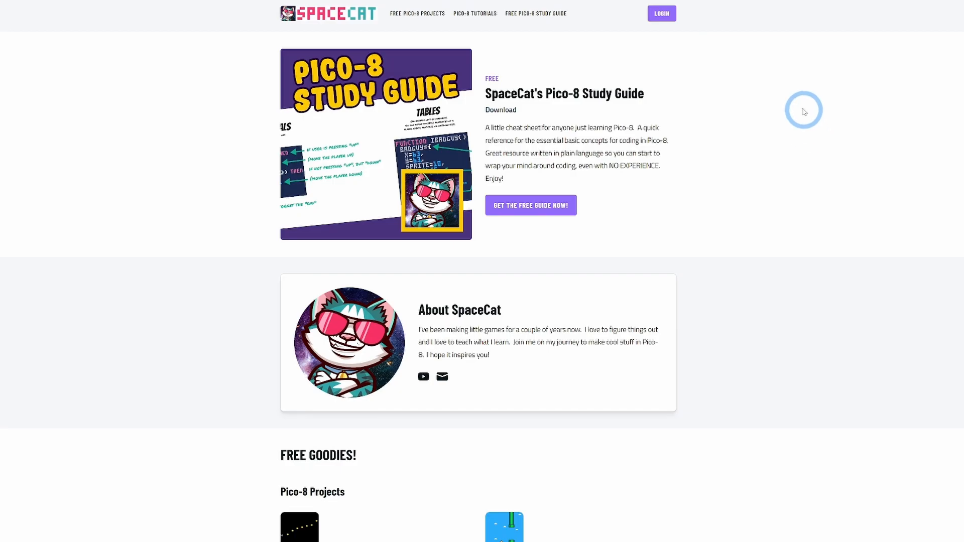
mouse_move(756, 186)
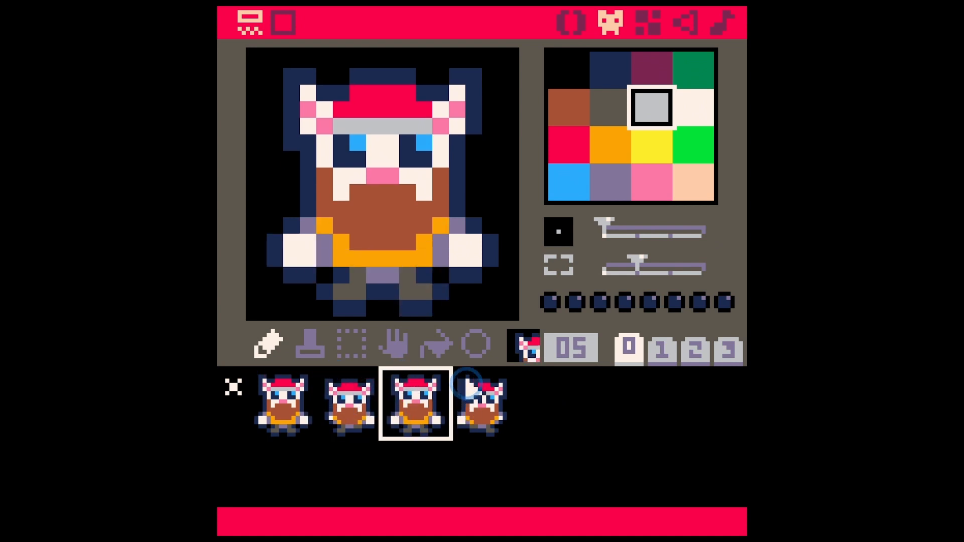
Browse the first and third cat frames and the full sheet, then open the code with empty _init, _update, _draw.
click(282, 403)
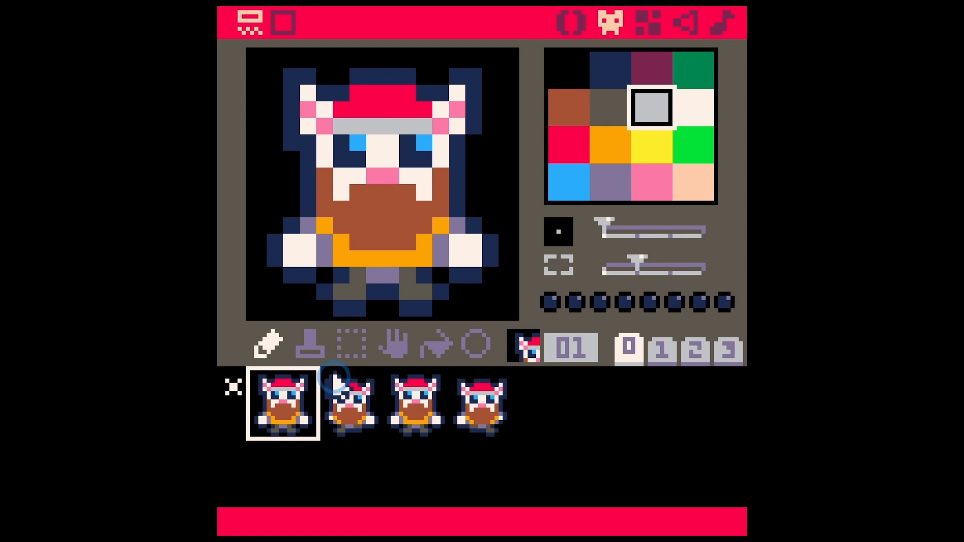
click(350, 404)
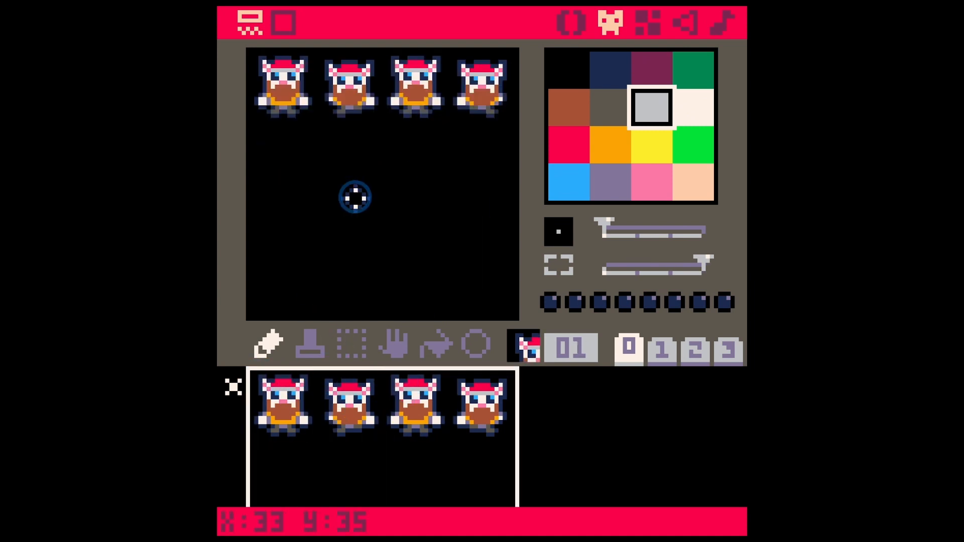
click(565, 183)
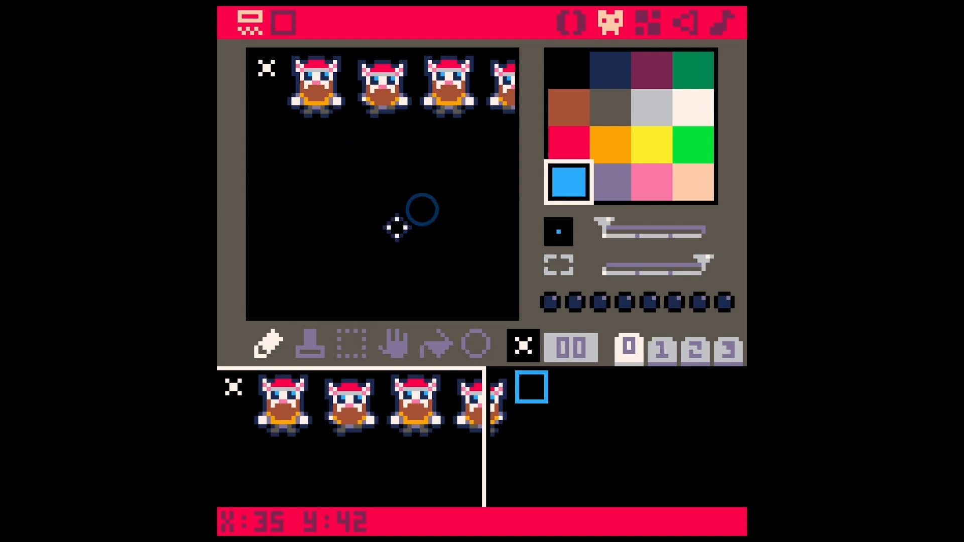
click(282, 402)
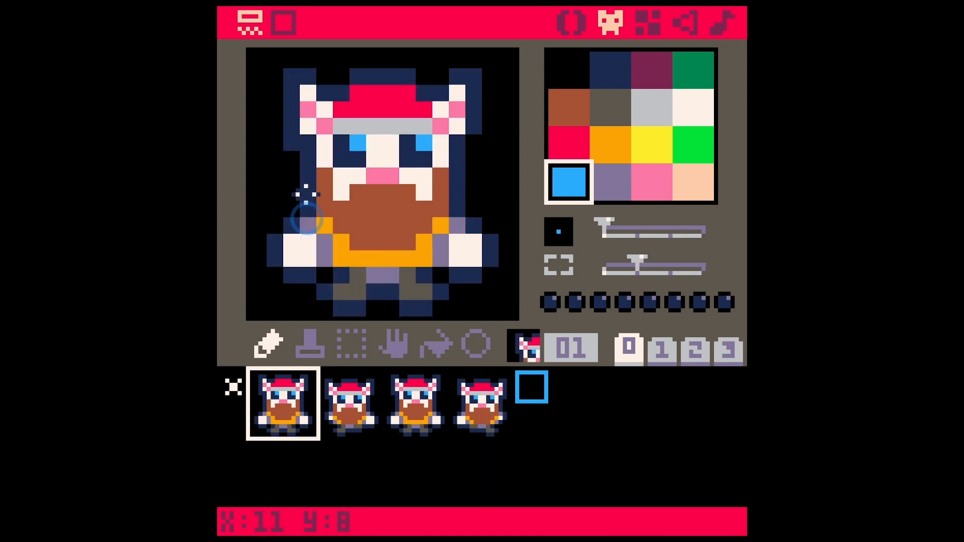
click(416, 404)
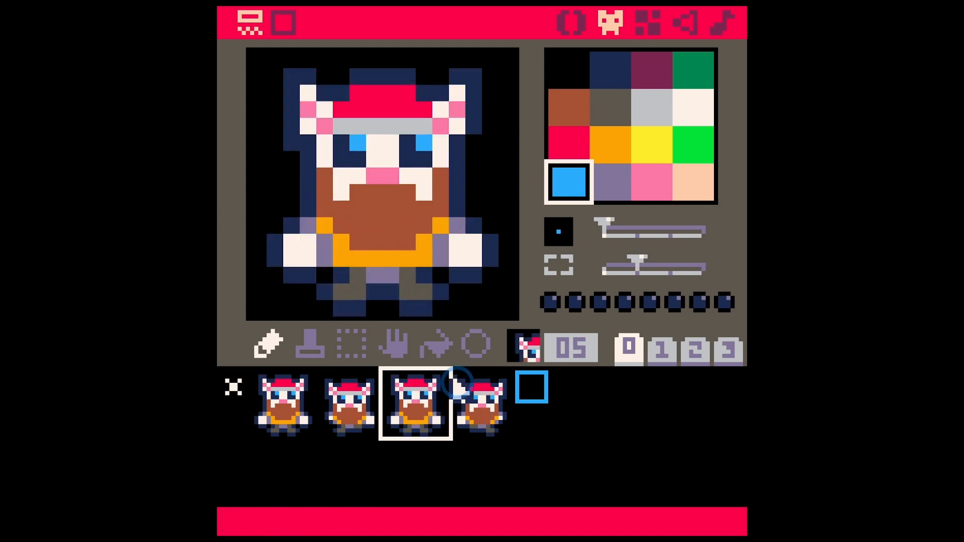
click(281, 403)
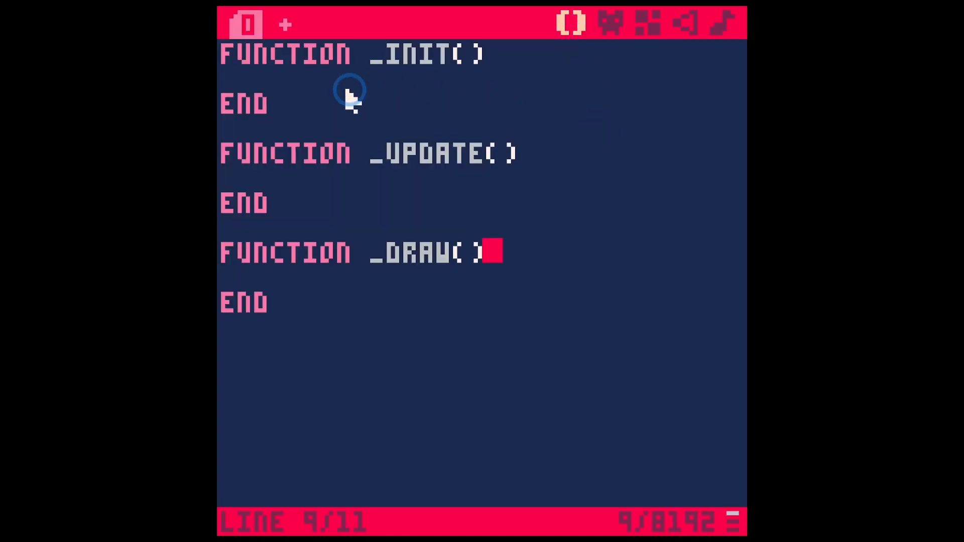
mouse_move(342, 299)
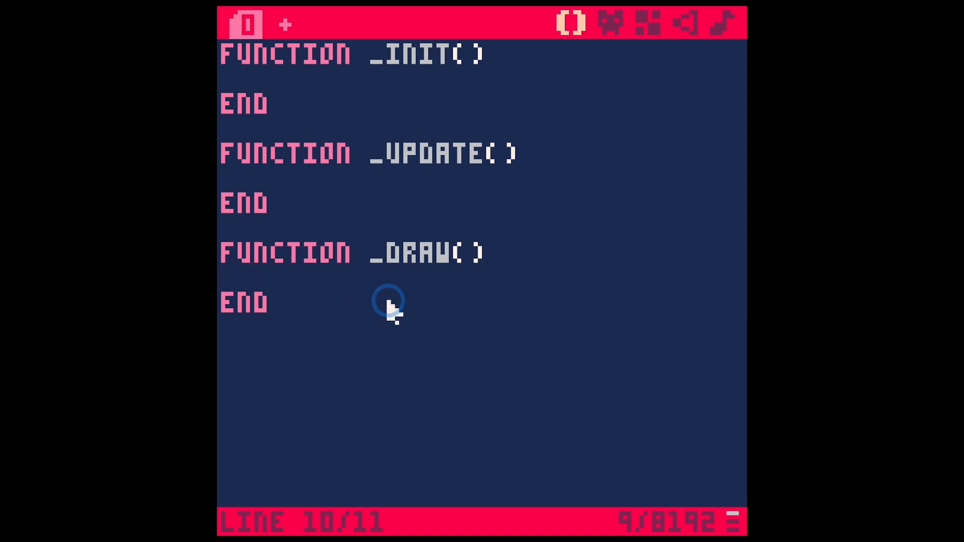
Add cls() and spr(1,56,56,2,2) to _draw, drawing sprite 1 near screen centre.
text(cls())
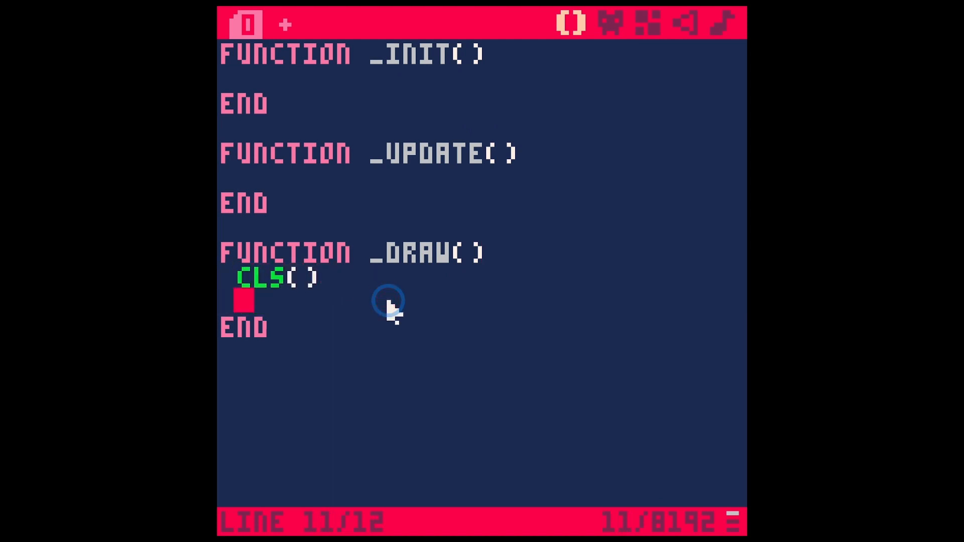
text(spr()
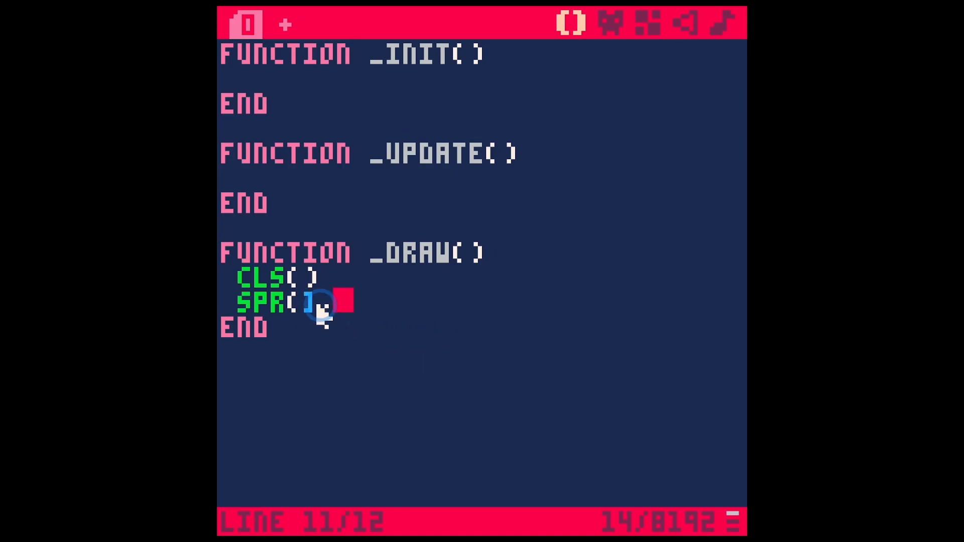
text(,)
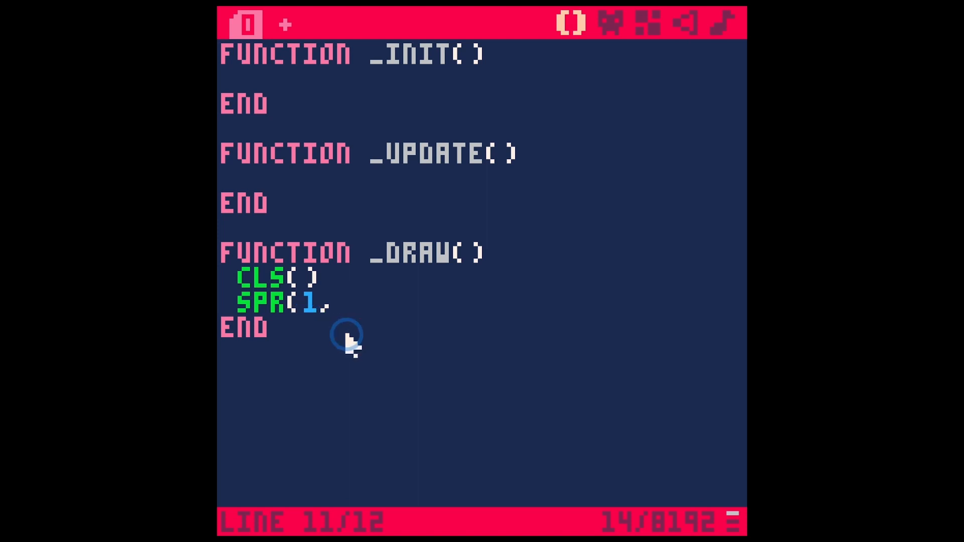
text(56,)
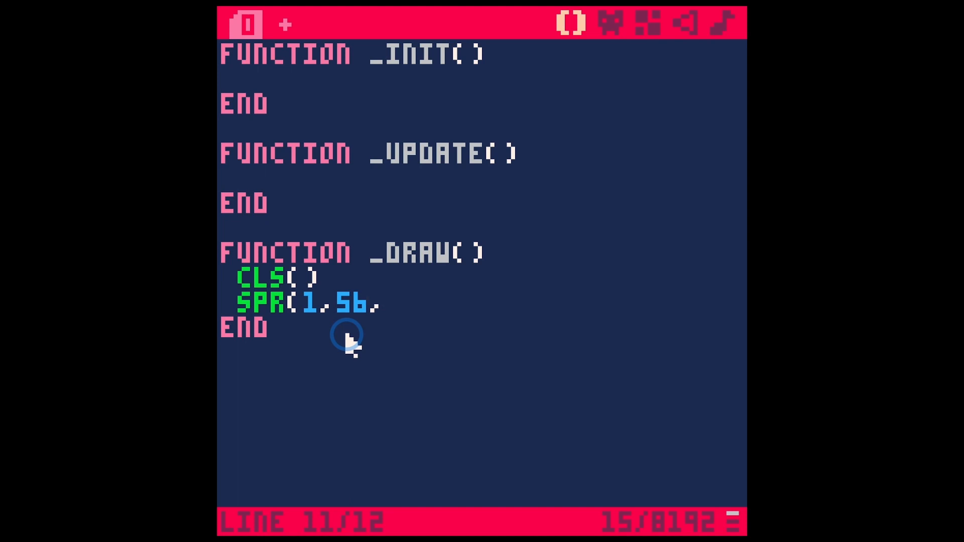
text(56))
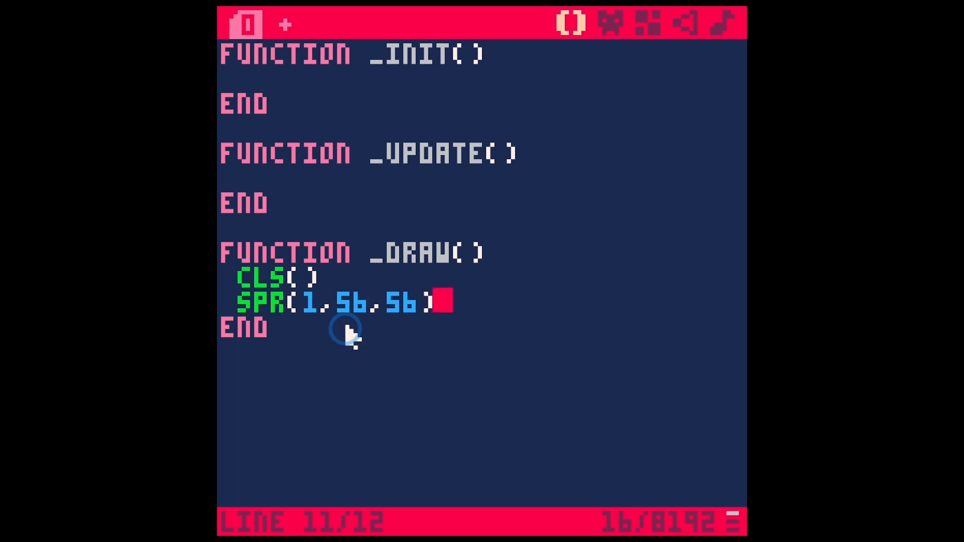
mouse_move(520, 332)
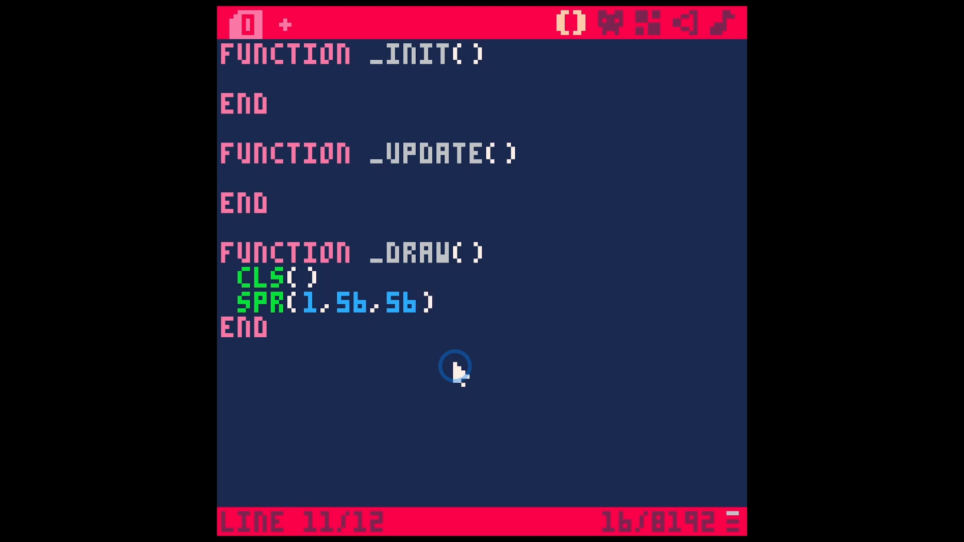
text(2,)
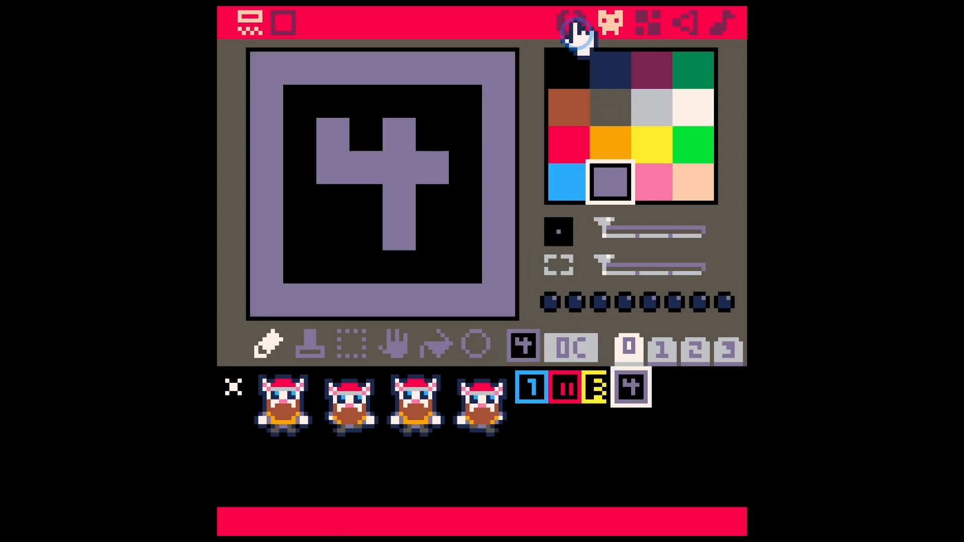
Set sp to 9 in _init, checking sprite numbers on the sheet.
click(572, 24)
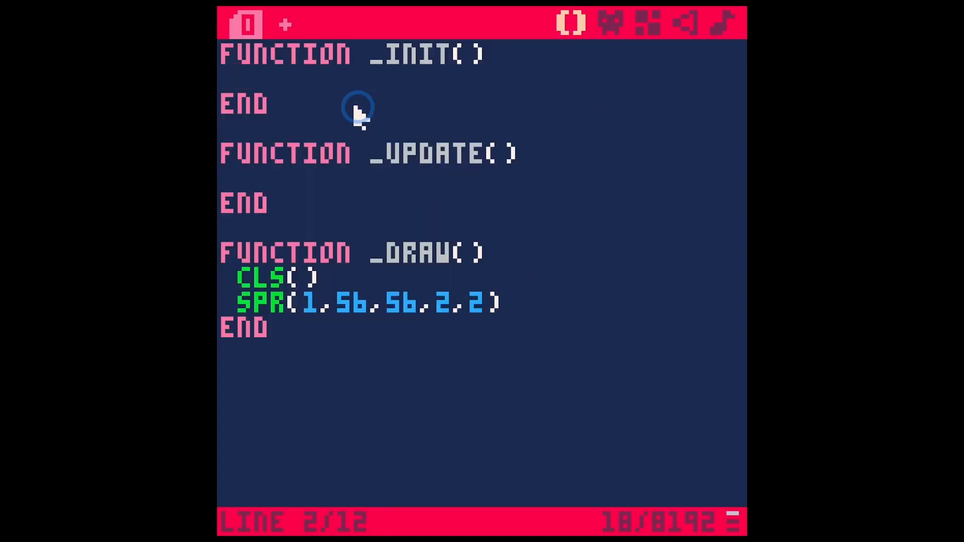
text(sp=)
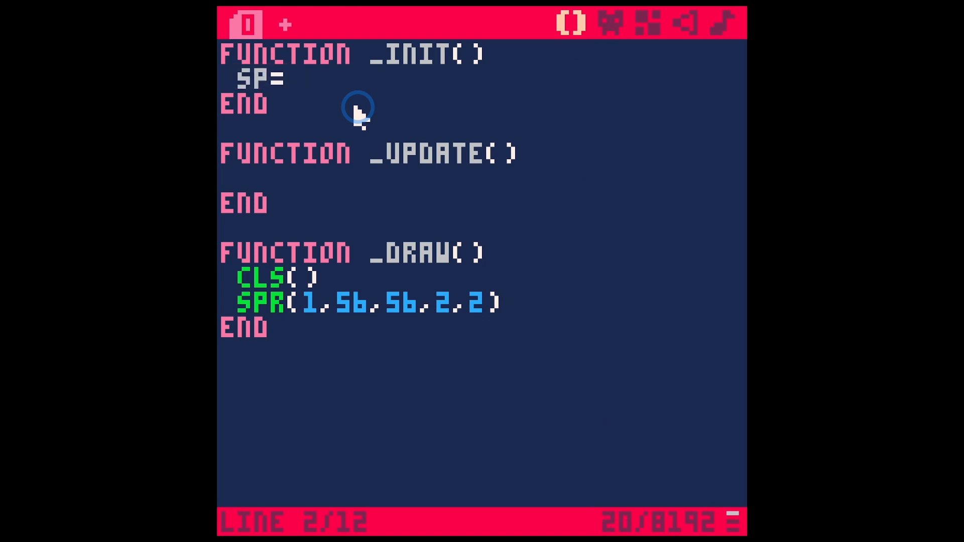
click(609, 22)
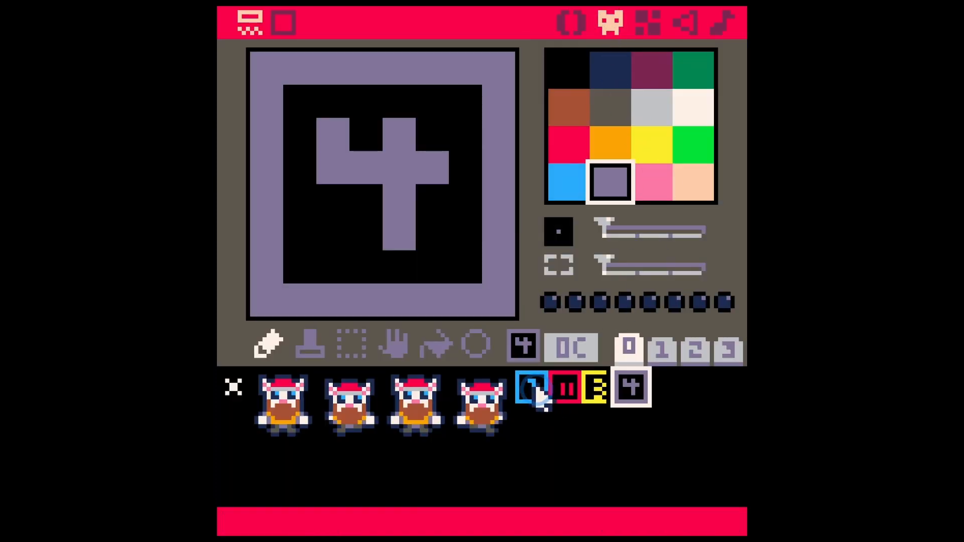
click(569, 23)
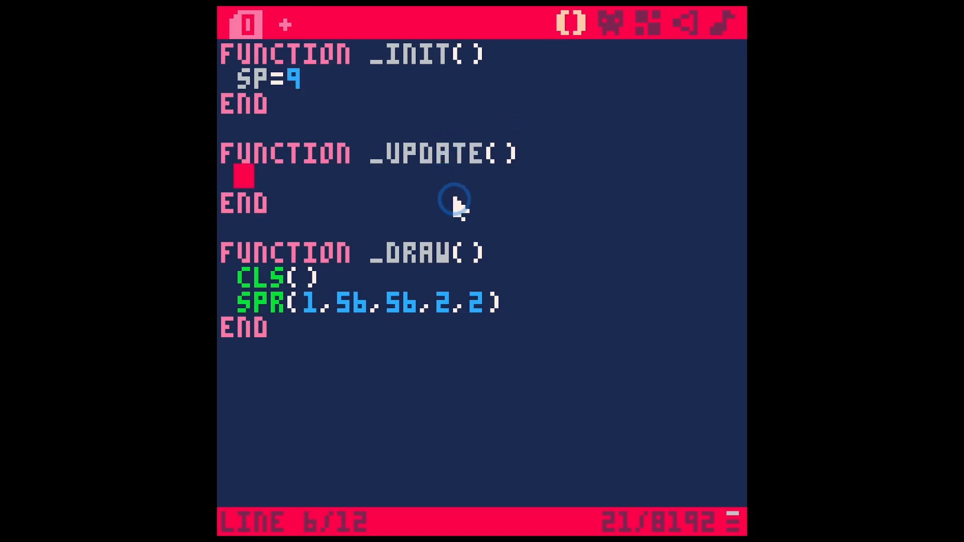
In _update, write IF SP<13 THEN SP=SP+1 ELSE SP=9 END.
text(IF SP)
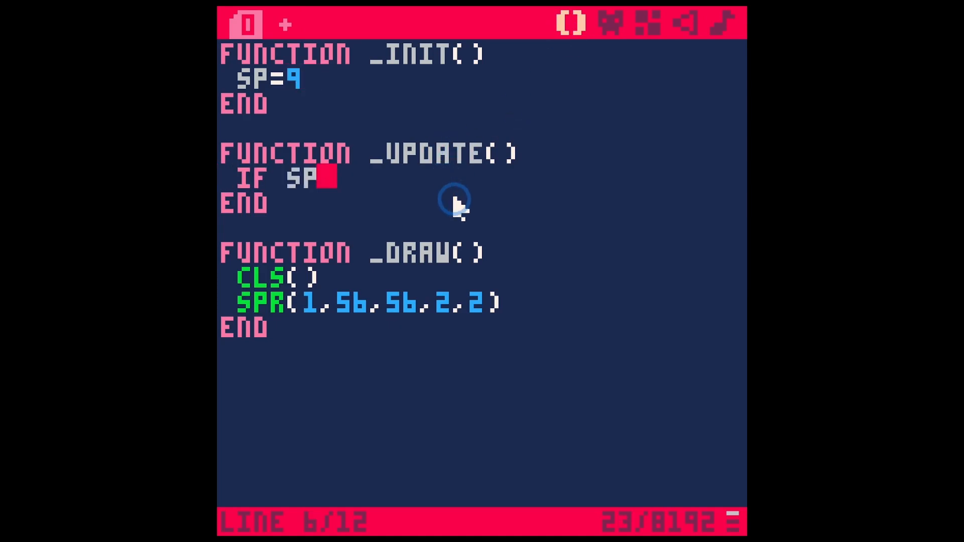
click(611, 22)
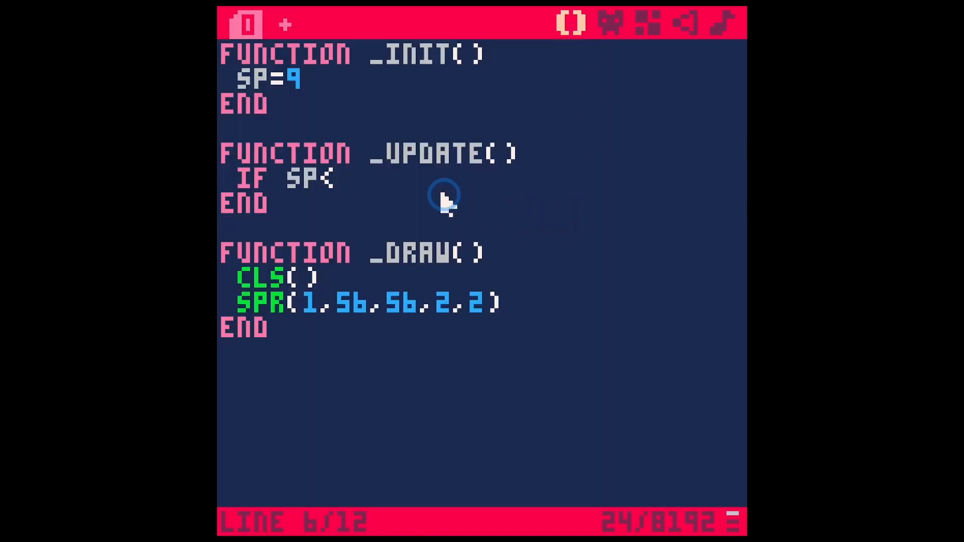
text(13)
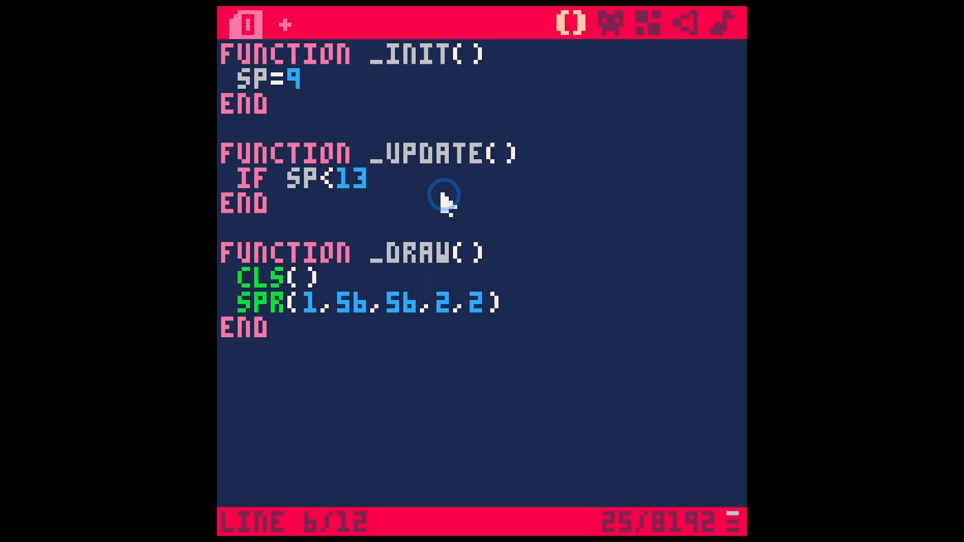
text(THEN)
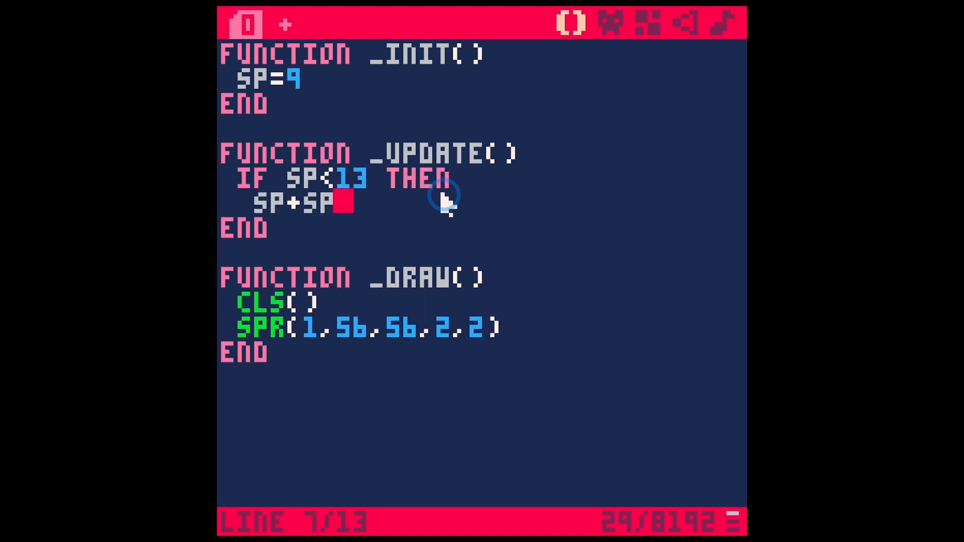
text(+1)
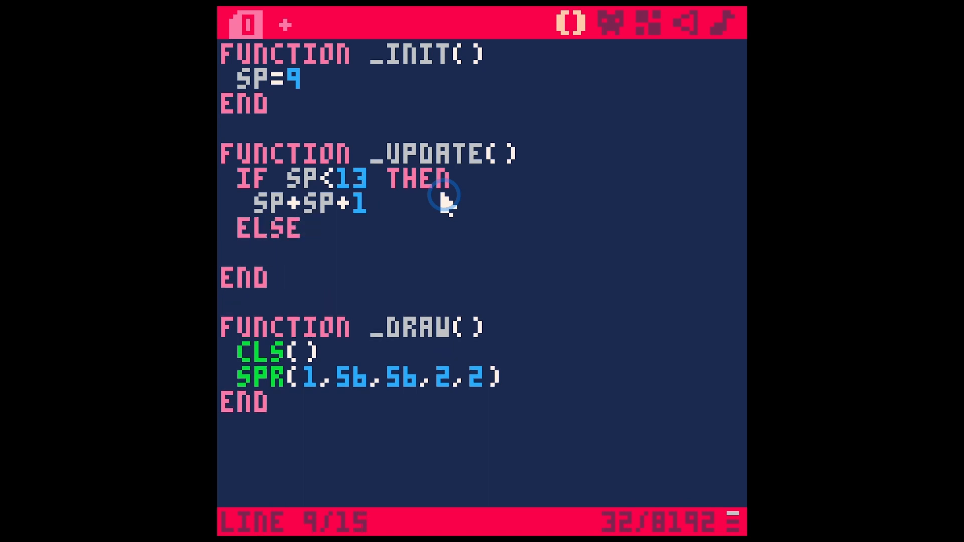
text(SP=9)
text(END)
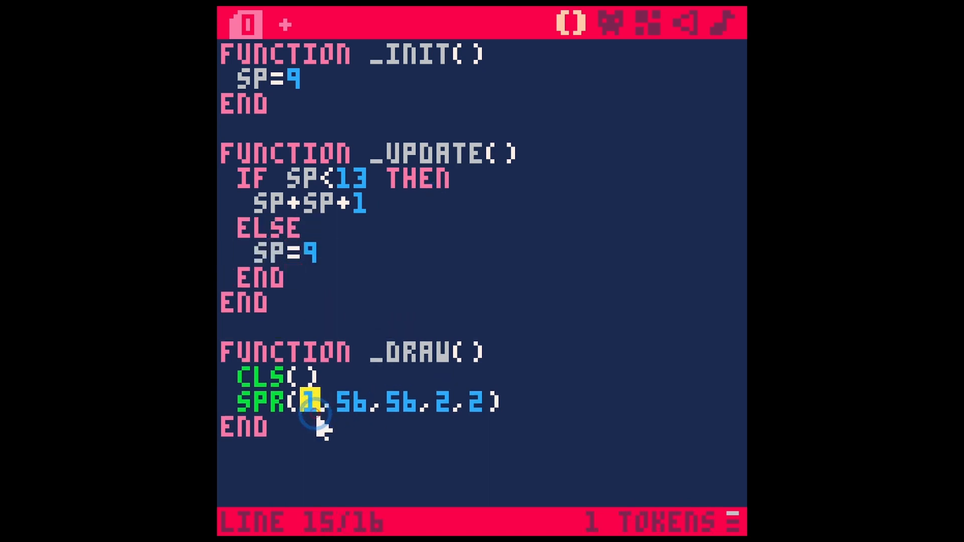
Draw sprite SP at size 1,1, stepping SP by .1 up to 12.9.
text(SP)
click(311, 204)
text(=)
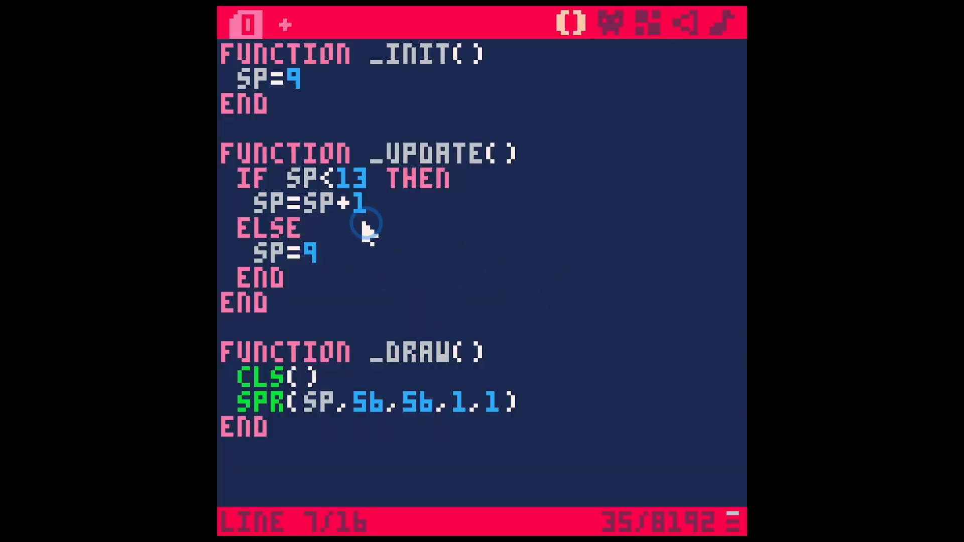
double_click(362, 203)
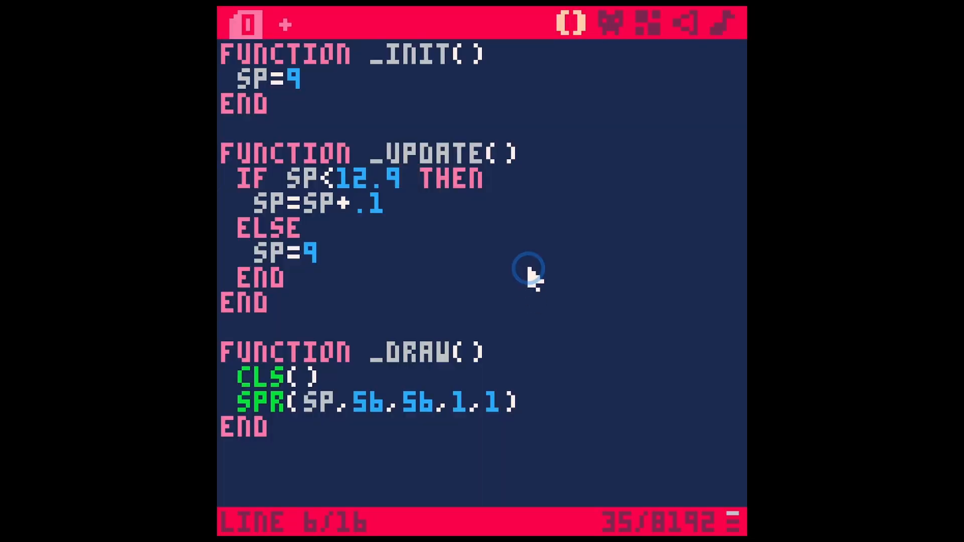
click(611, 23)
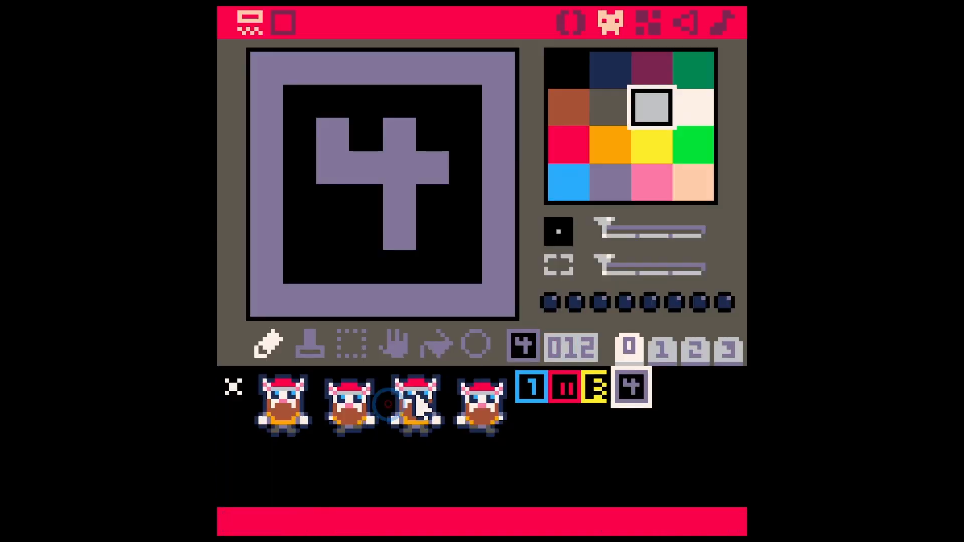
click(282, 402)
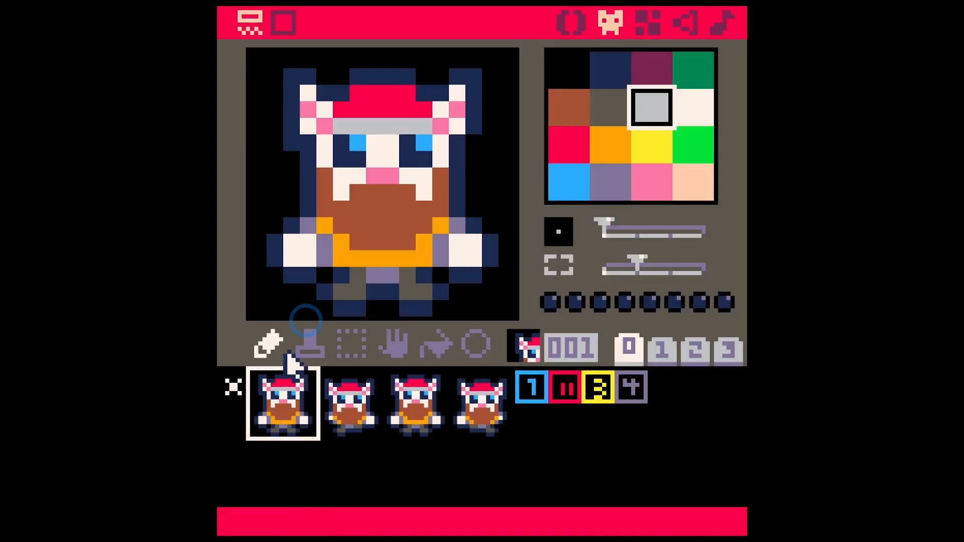
click(351, 403)
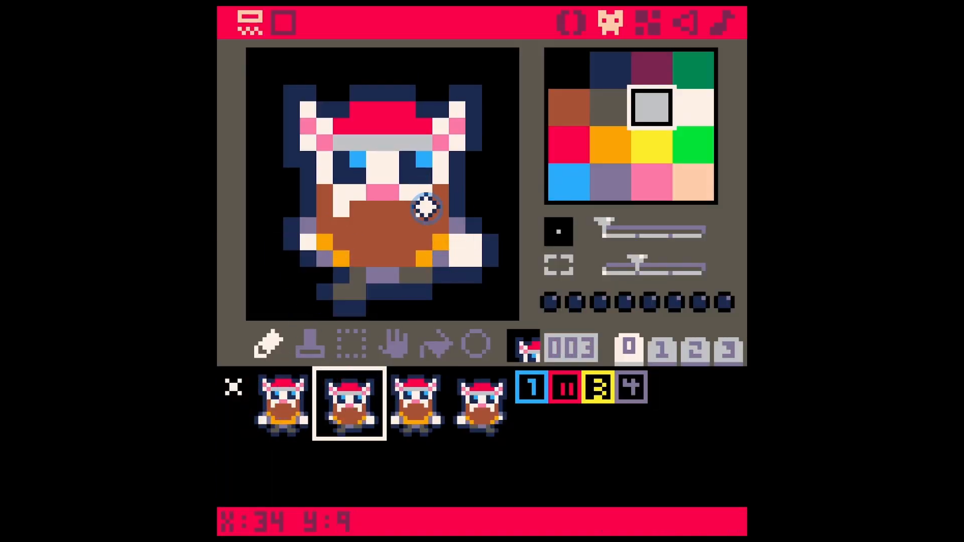
click(482, 404)
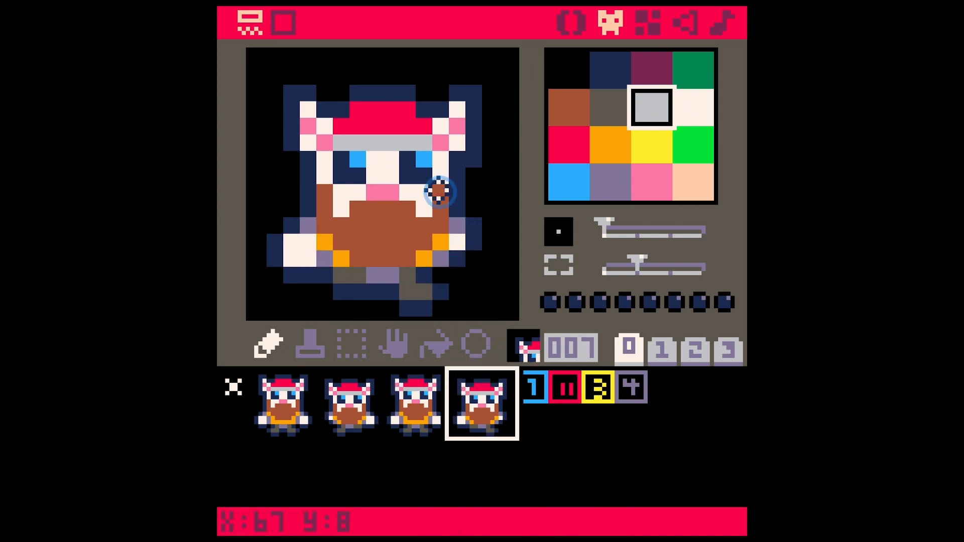
click(282, 403)
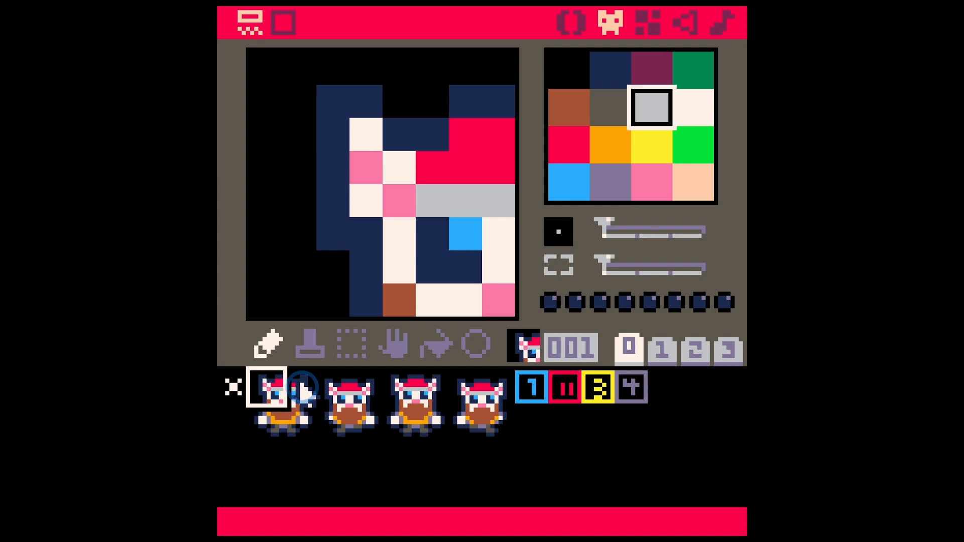
click(348, 403)
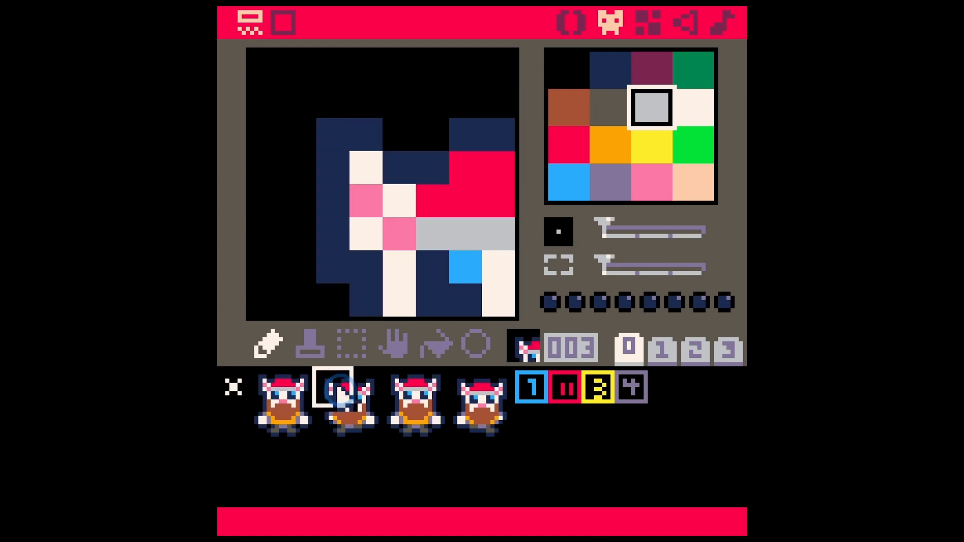
click(398, 397)
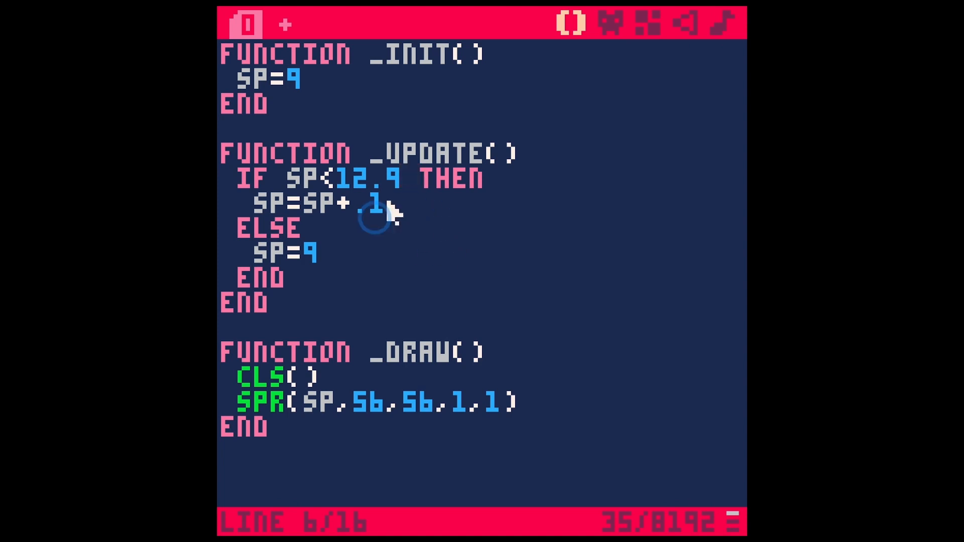
click(612, 24)
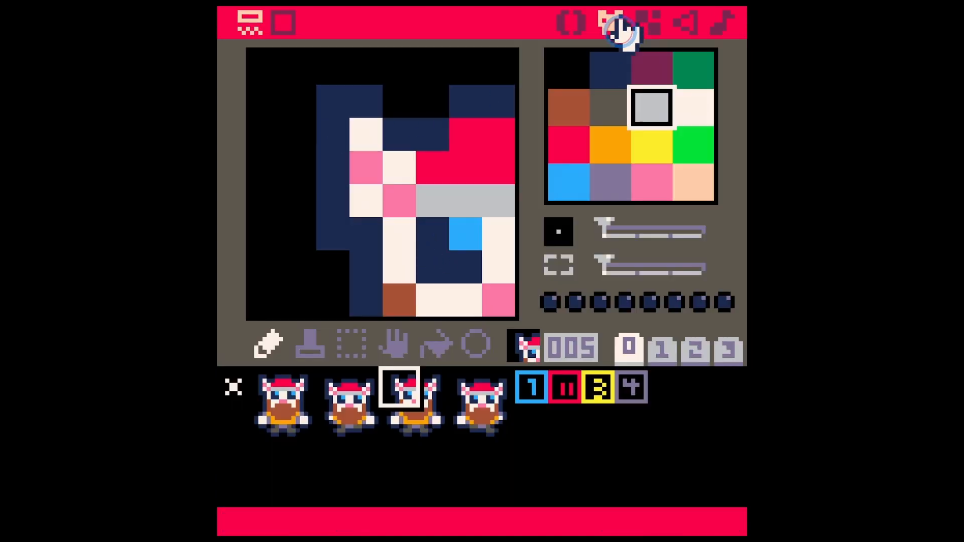
click(345, 399)
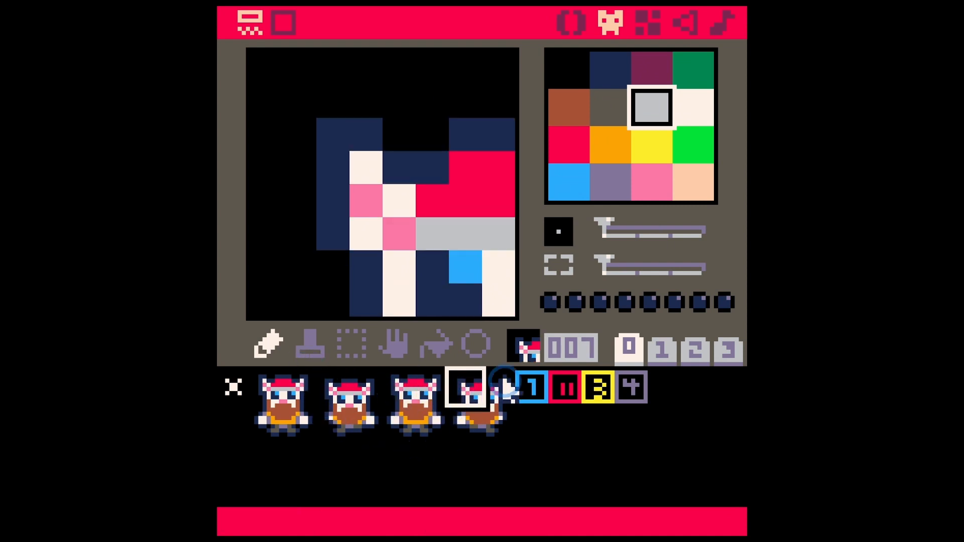
click(599, 388)
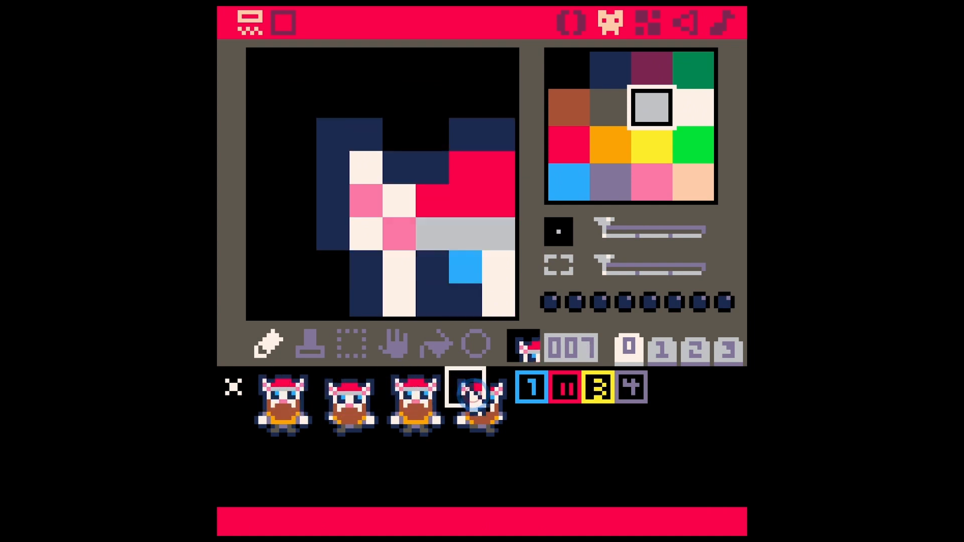
click(248, 23)
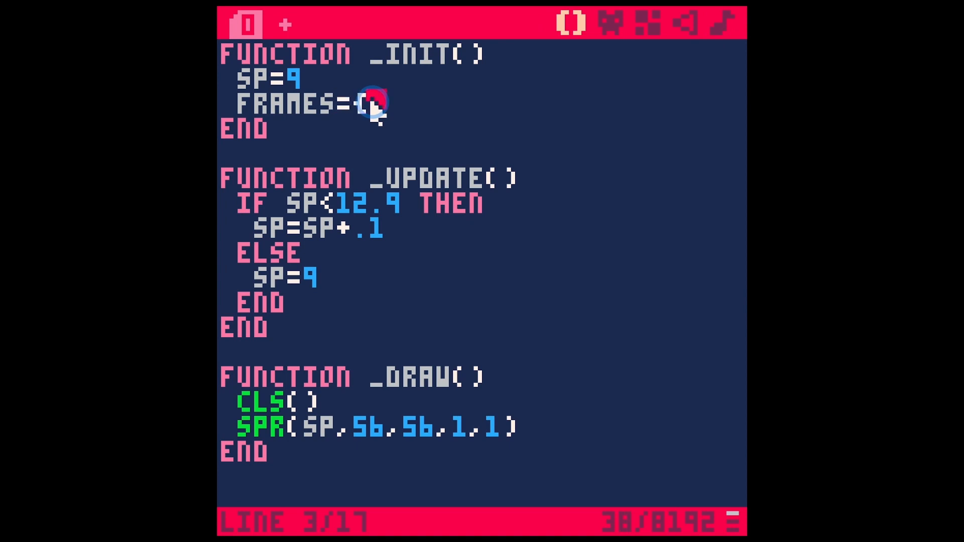
Complete the frames table in _init as FRAMES={1,3,5,7}.
text(,3)
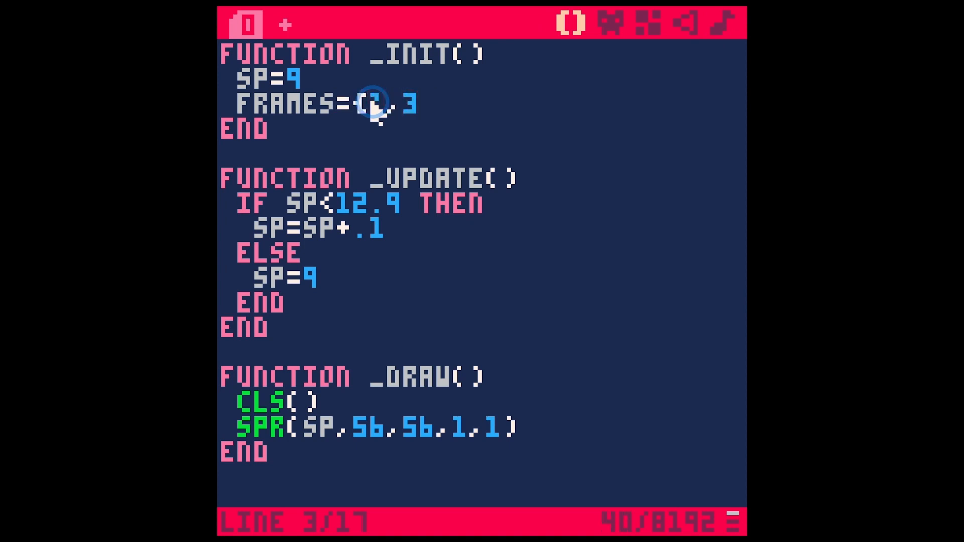
text(,5,7})
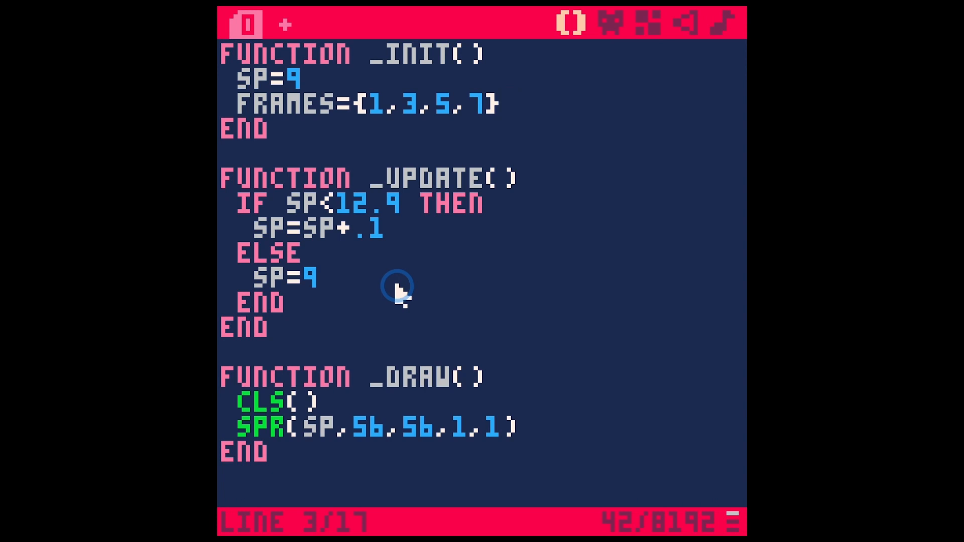
mouse_move(307, 80)
text(1)
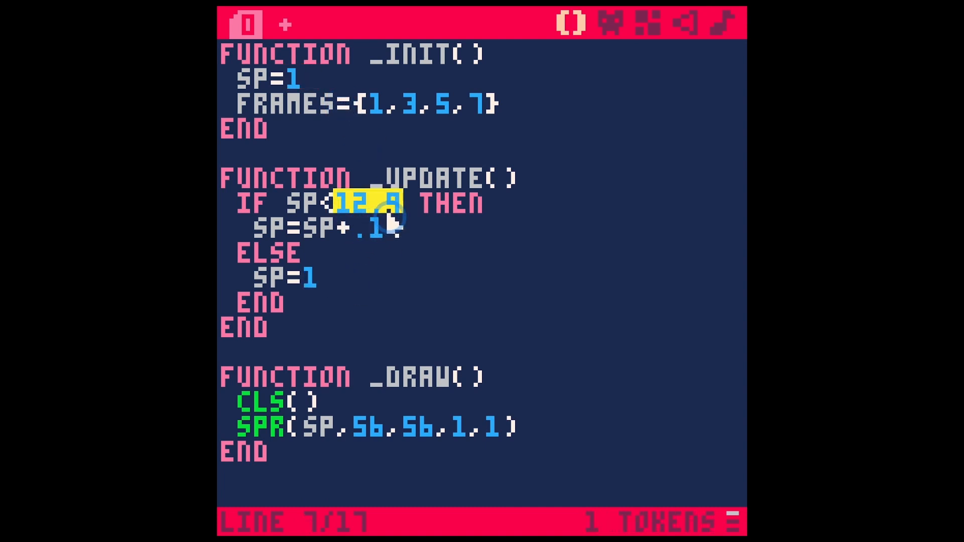
Change the IF limit from 12.9 to 4.9, then select the draw call argument.
text(4.9)
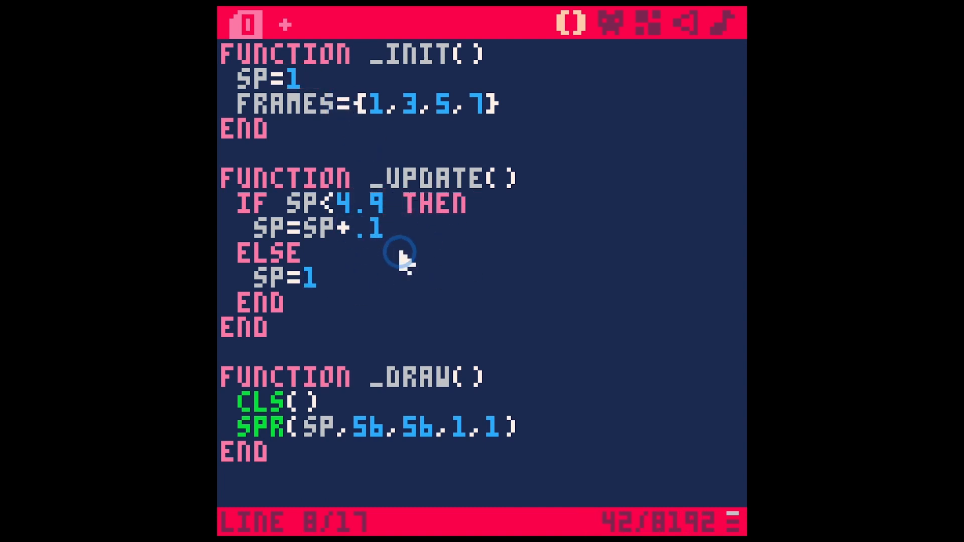
mouse_move(386, 305)
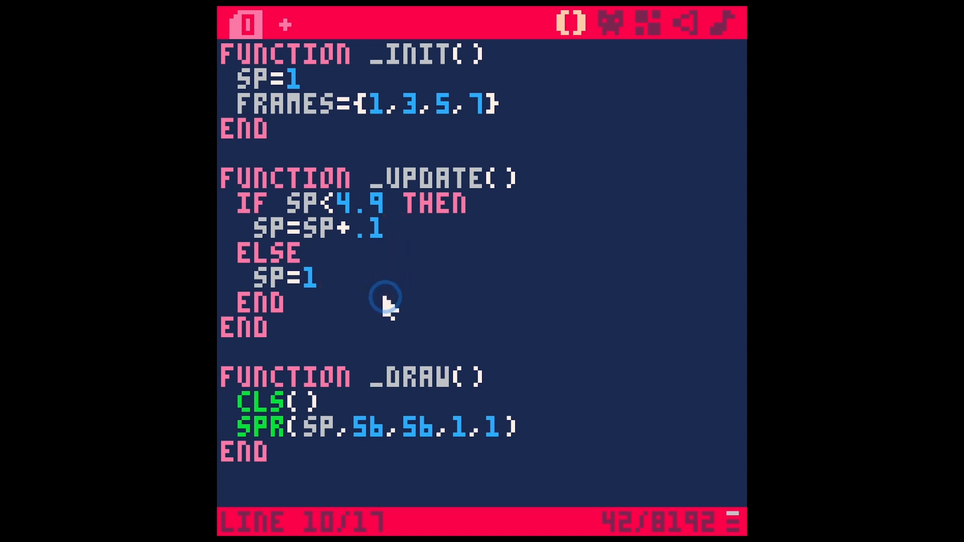
double_click(317, 427)
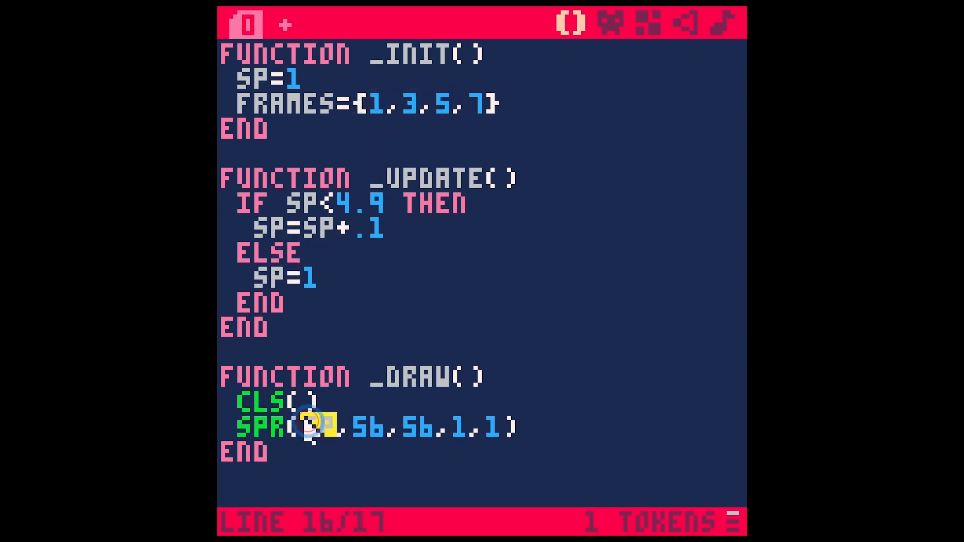
Rewrite the draw call as SPR(FRAMES[FLR(SP)],56,56,2,2).
double_click(317, 428)
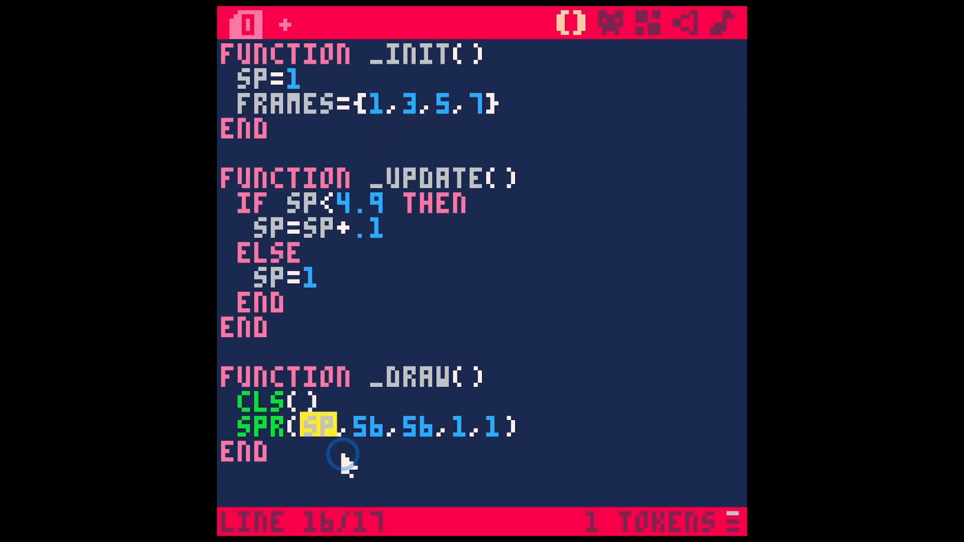
text(FRAMES[1])
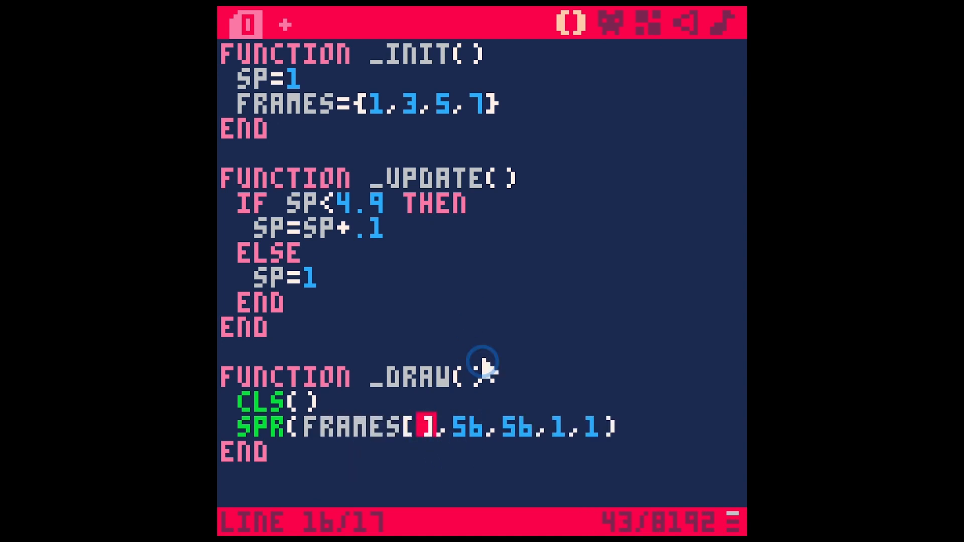
text(FLR(SP)
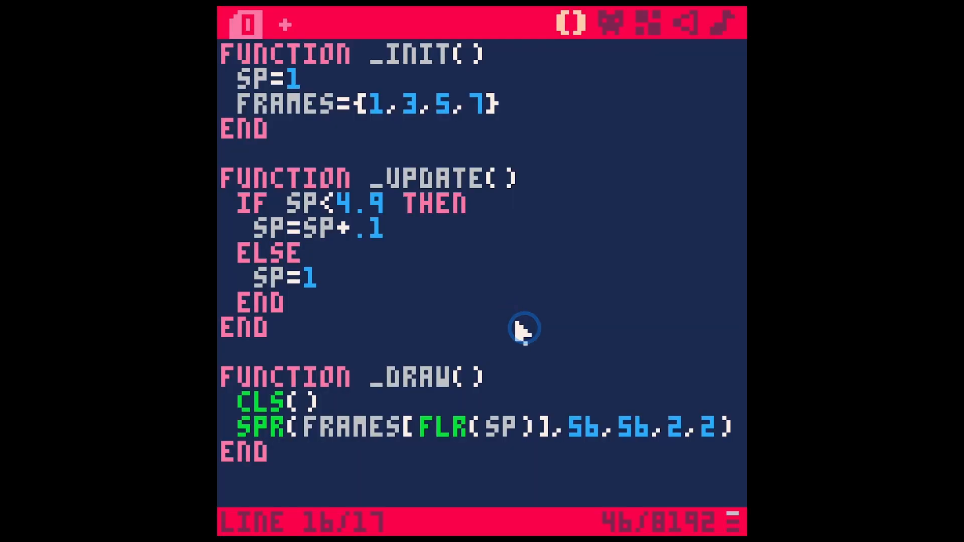
double_click(501, 427)
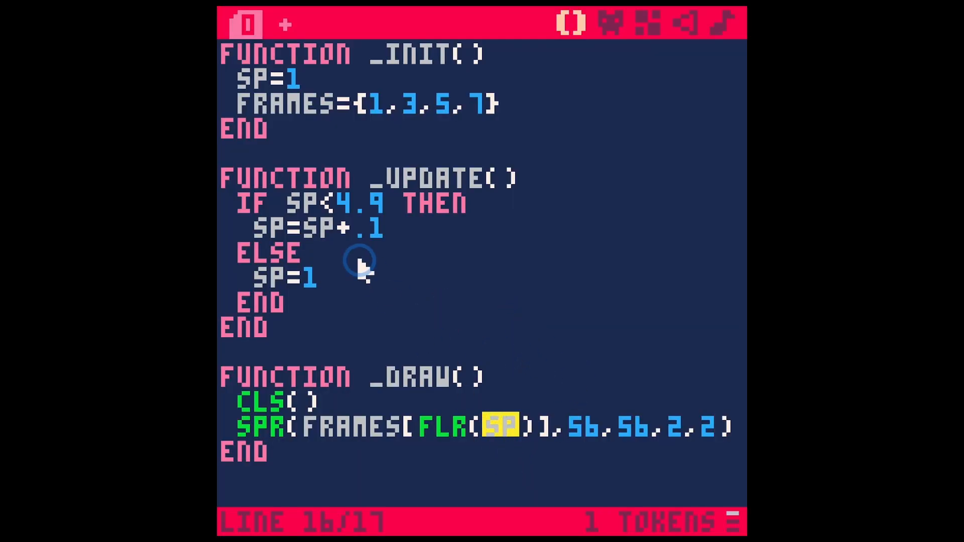
mouse_move(366, 229)
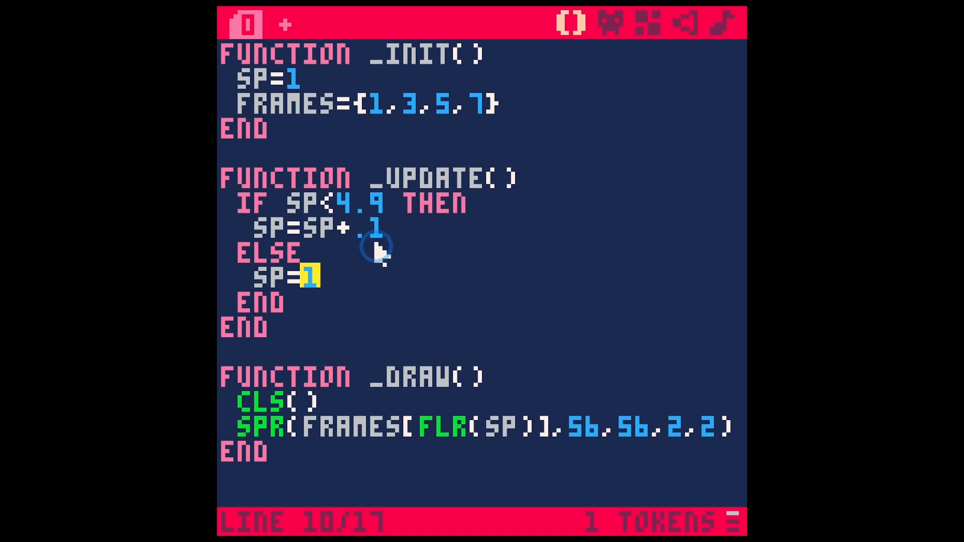
mouse_move(344, 212)
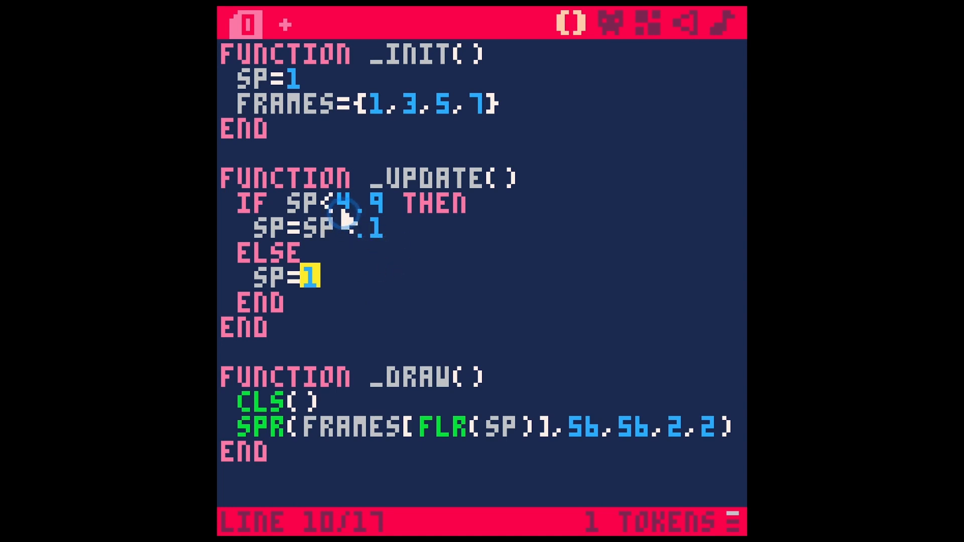
mouse_move(394, 212)
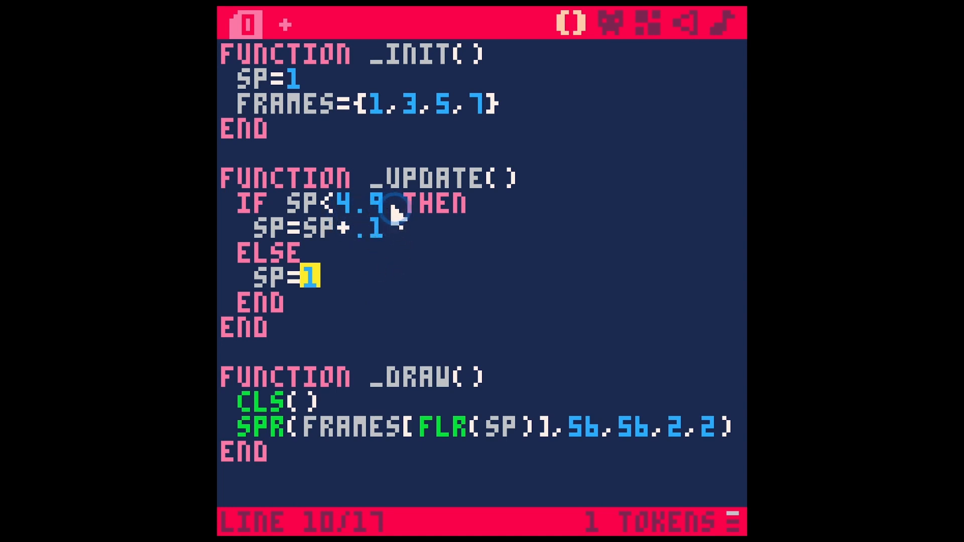
mouse_move(320, 172)
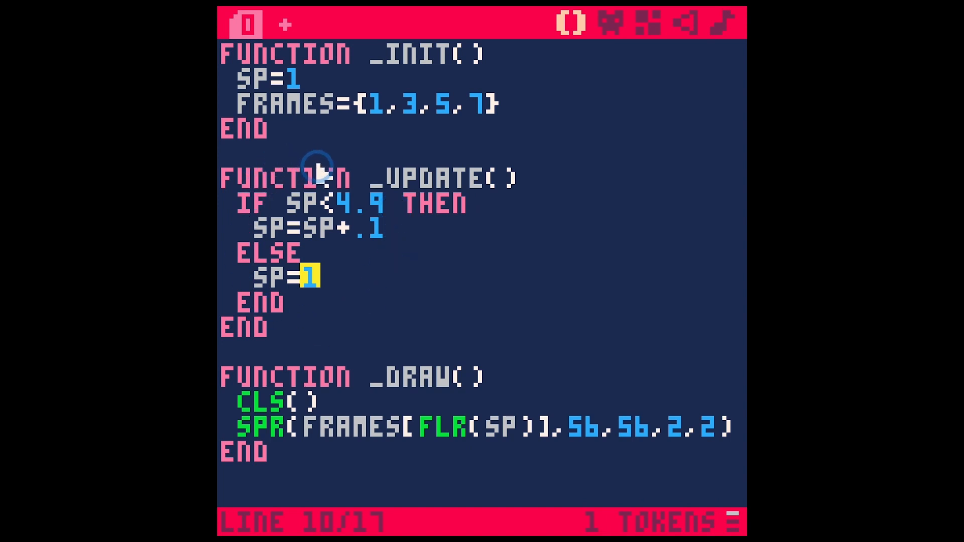
mouse_move(311, 286)
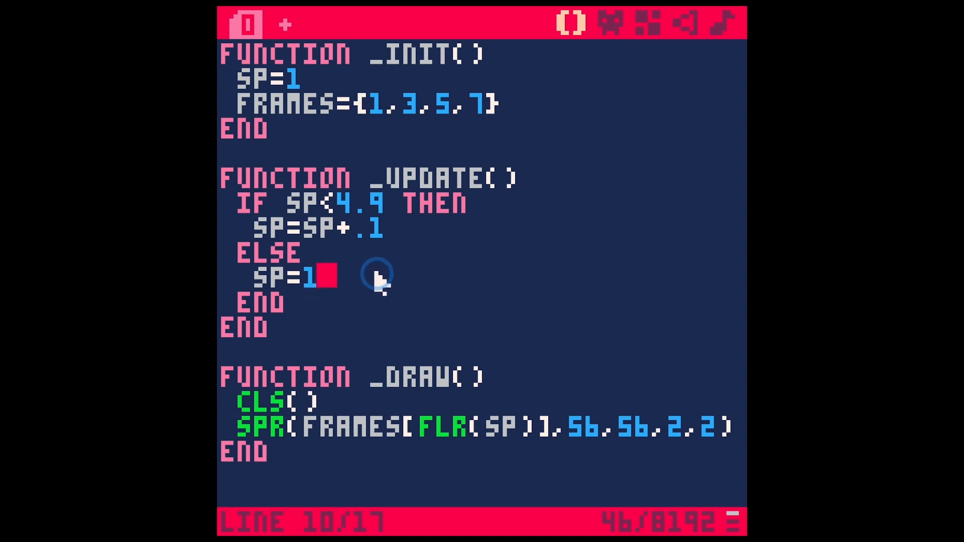
double_click(499, 427)
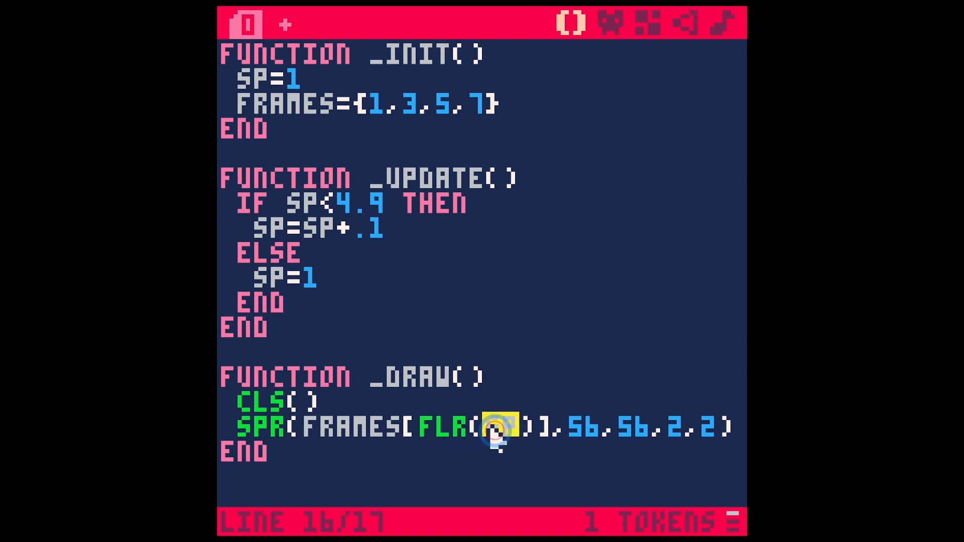
double_click(499, 425)
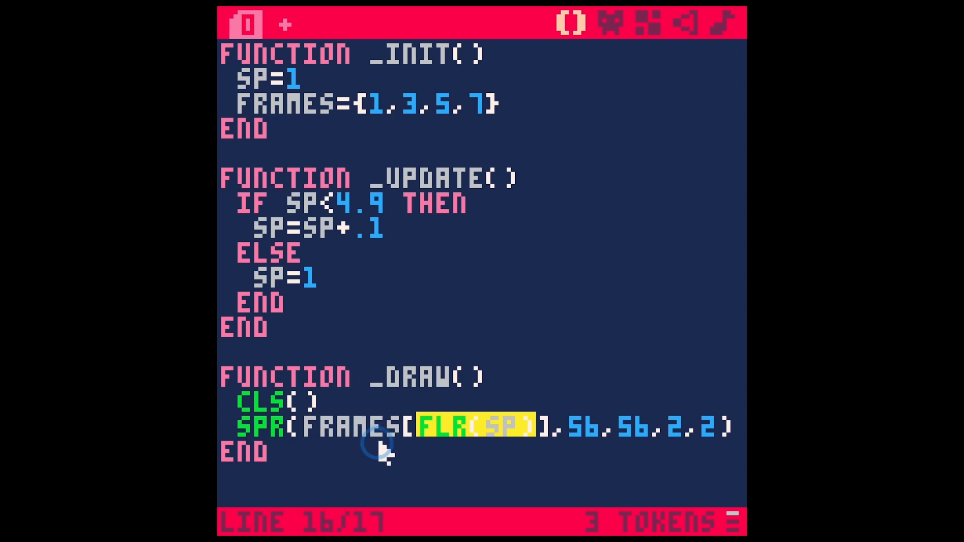
Temporarily index frames with a fixed 3, then restore FRAMES[FLR(SP)].
key(backspace)
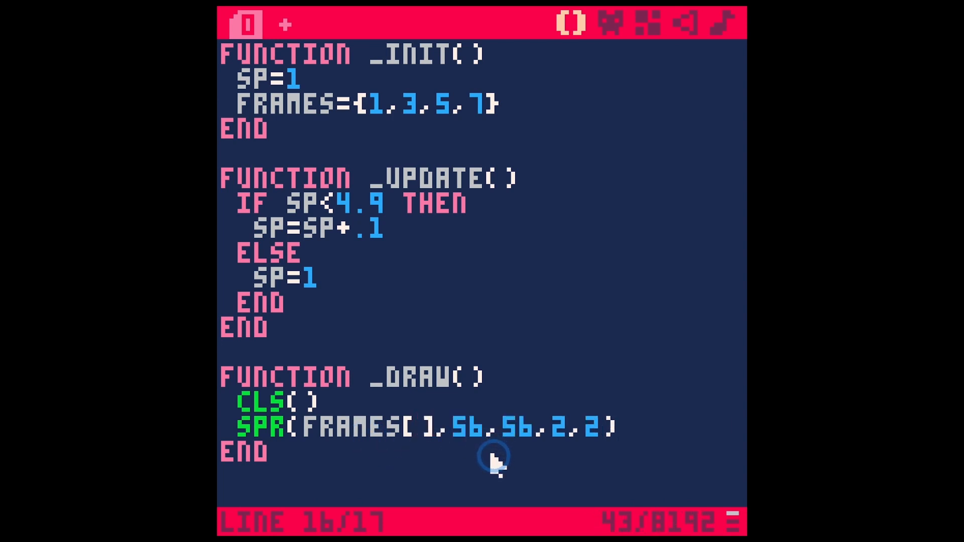
text(3)
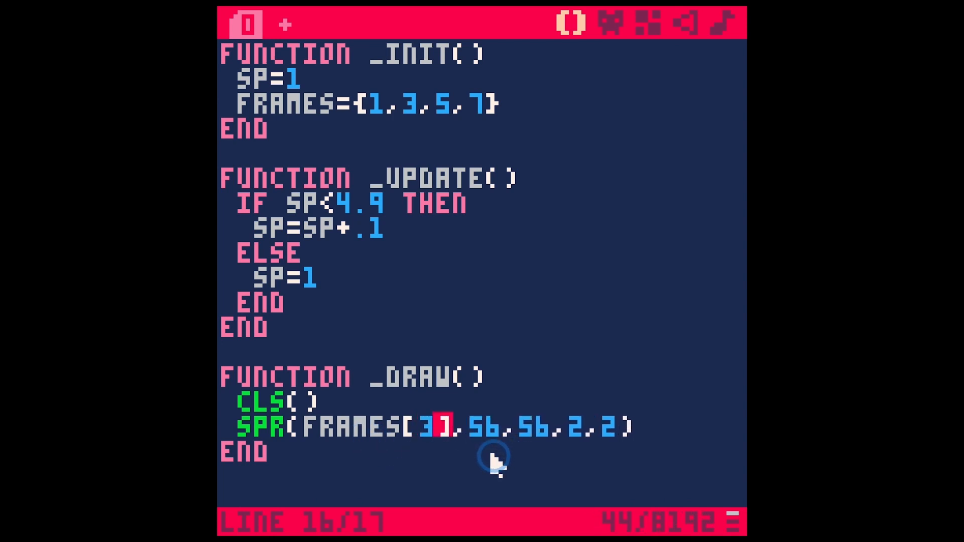
text(FLR(SP))
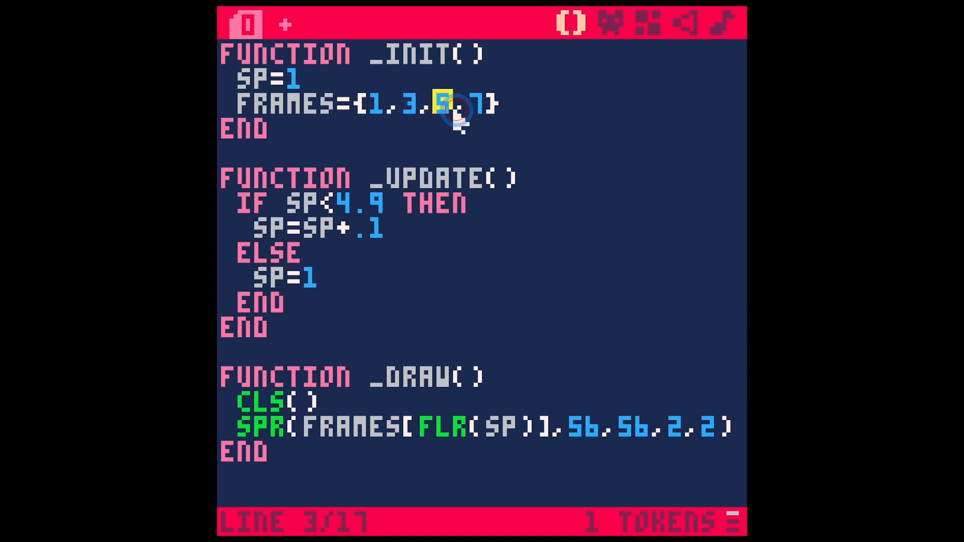
mouse_move(486, 135)
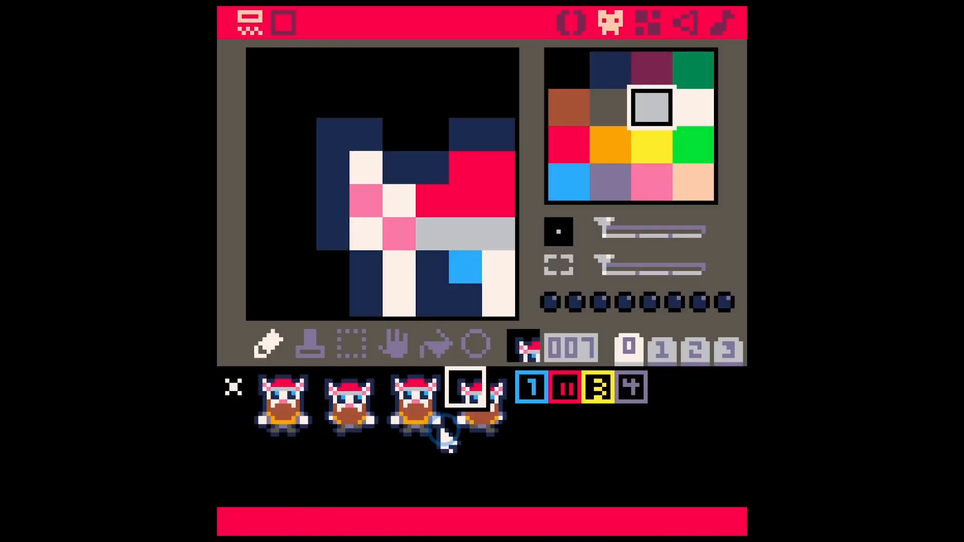
Step through cat sprites 3, 1 and 5, and clear sprite 5.
click(350, 402)
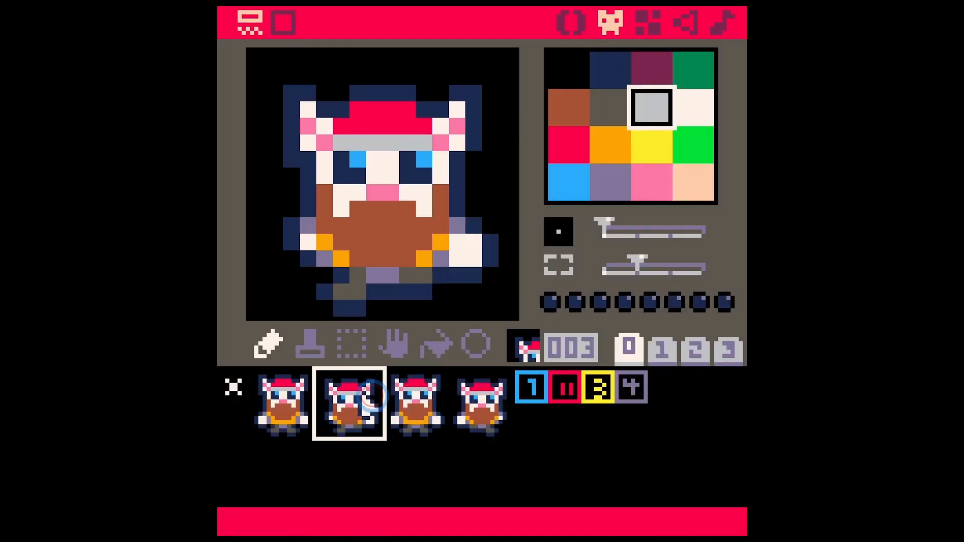
click(280, 402)
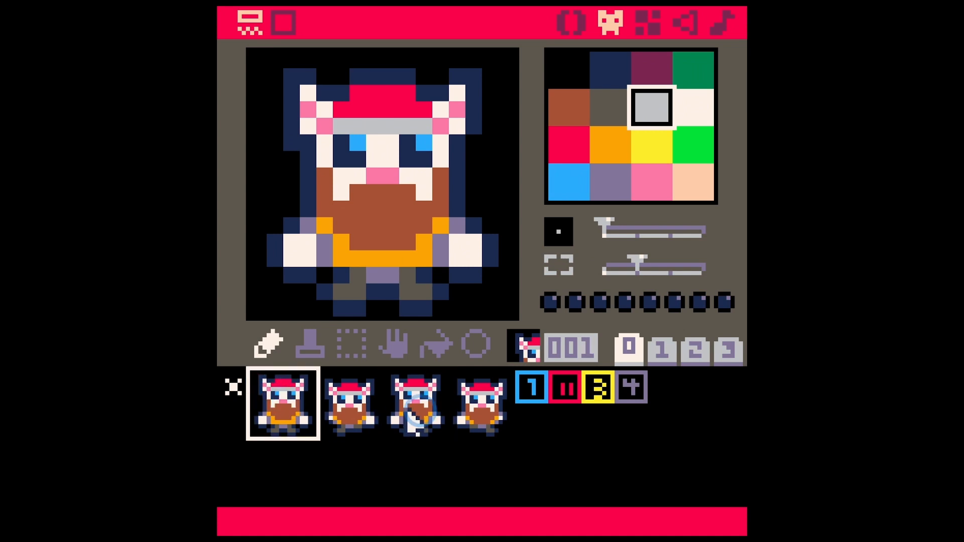
click(417, 404)
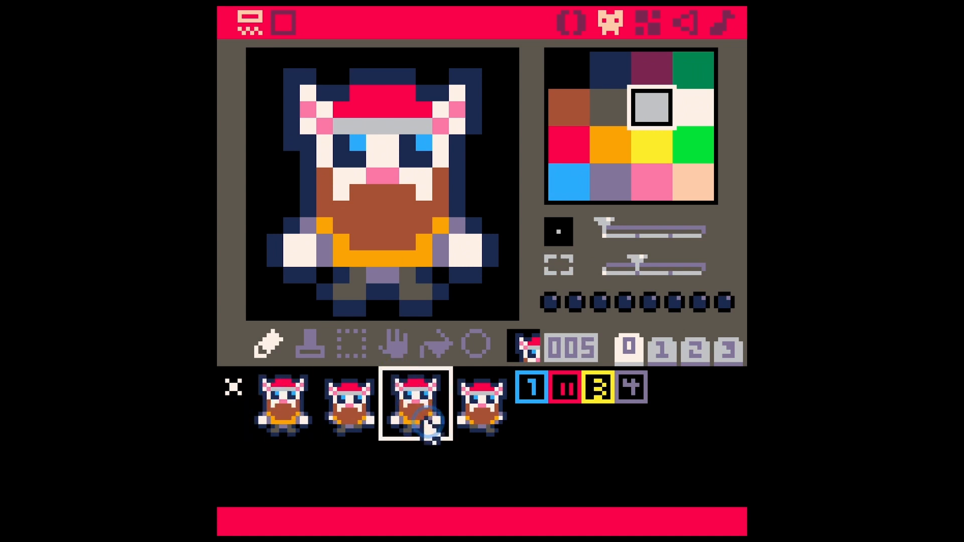
click(250, 24)
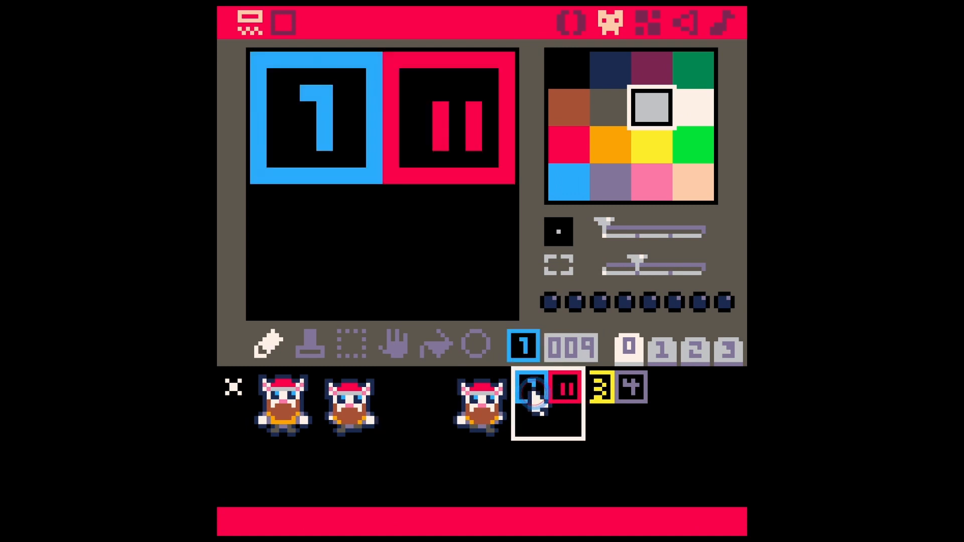
Inspect the number-three, one and four tiles and the dwarf sprites, then return to the code.
click(603, 389)
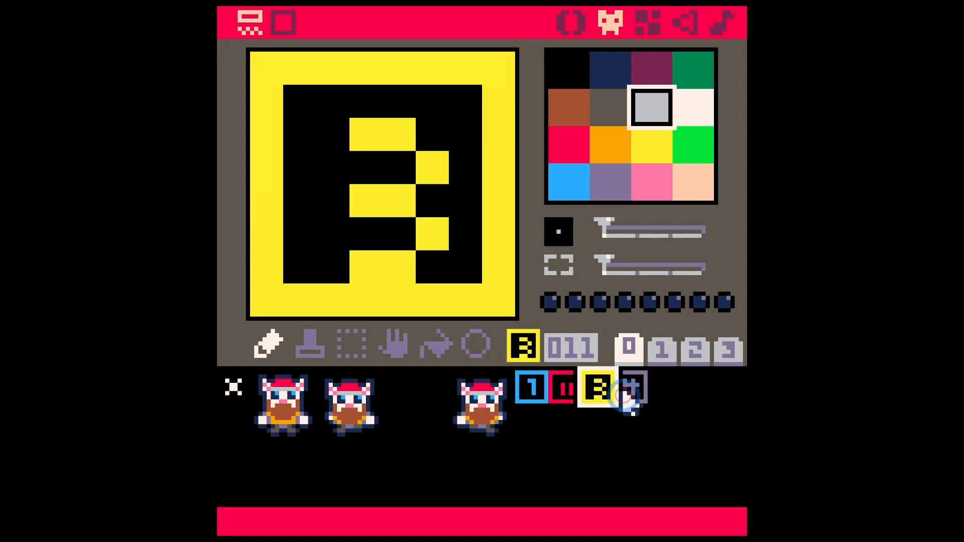
click(531, 388)
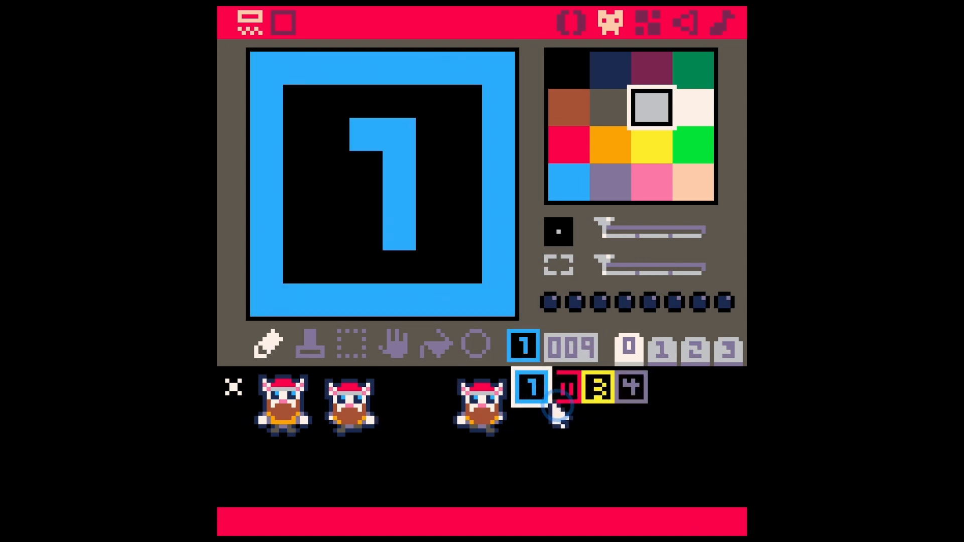
click(633, 387)
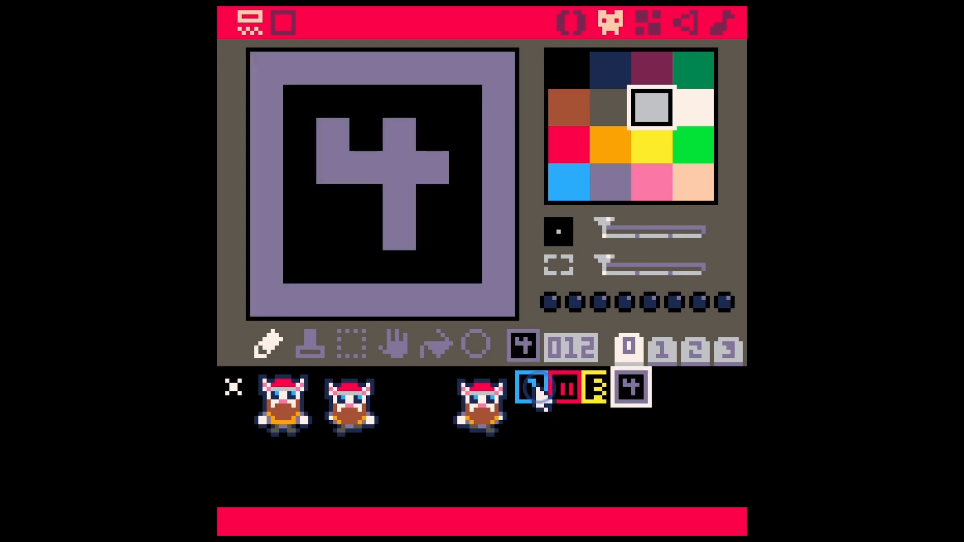
click(282, 402)
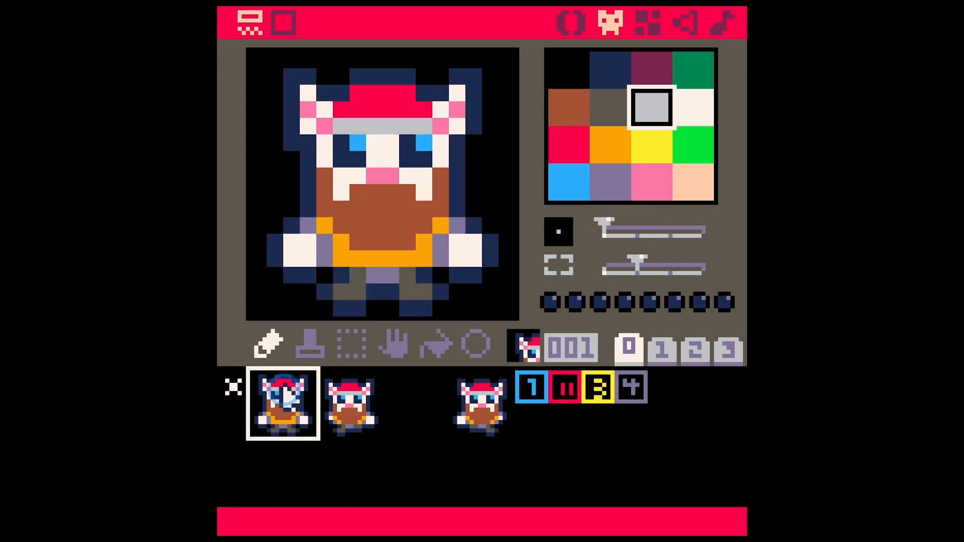
click(534, 387)
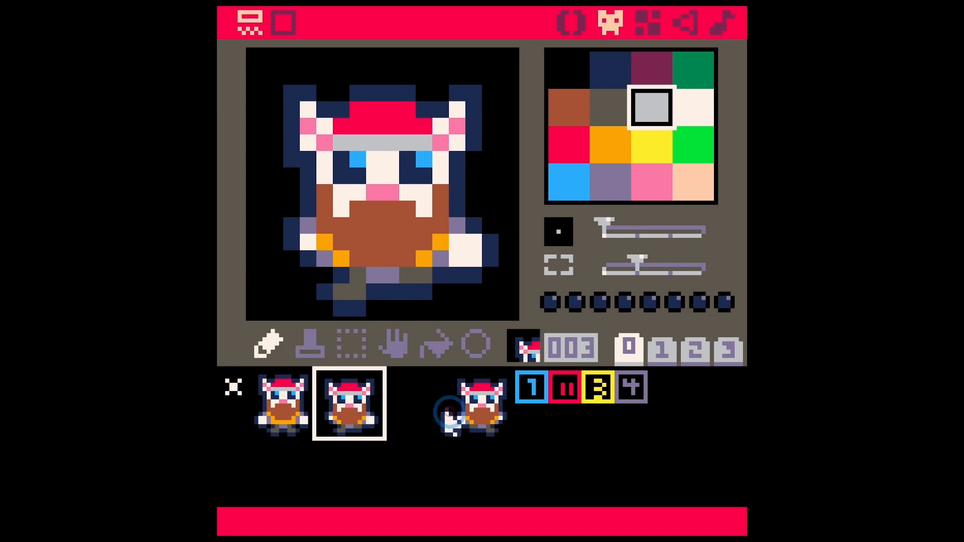
click(569, 23)
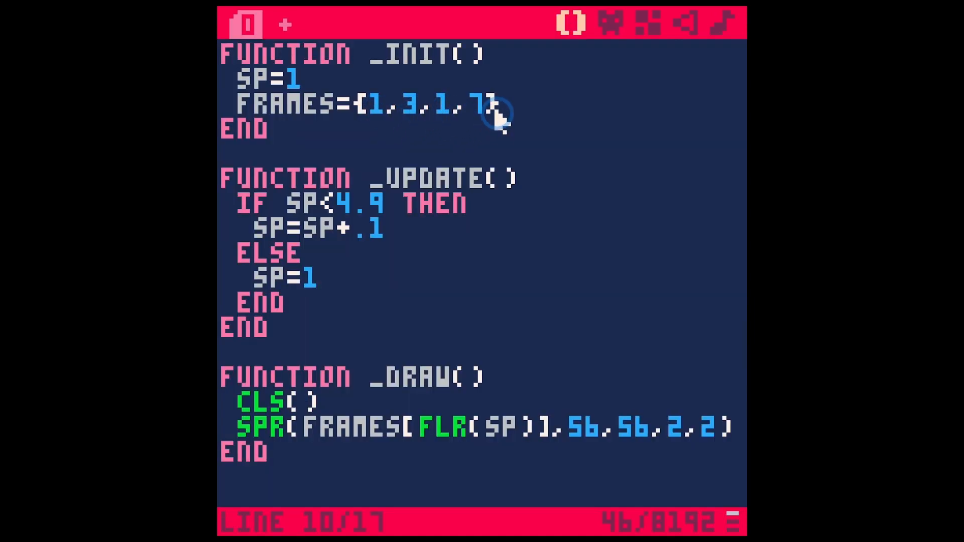
Review the update block and frames table, then exit the blue-background test run back to code.
drag(498, 116, 359, 295)
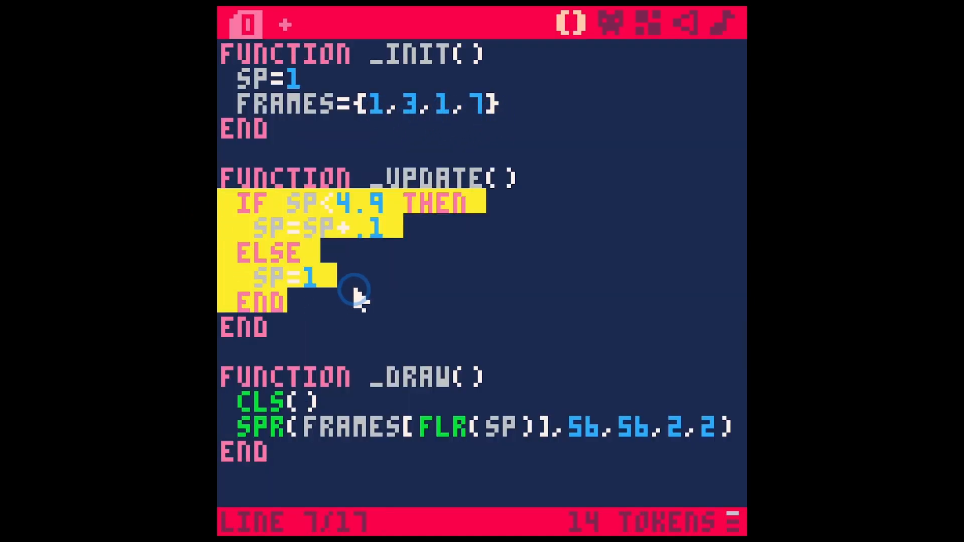
double_click(442, 426)
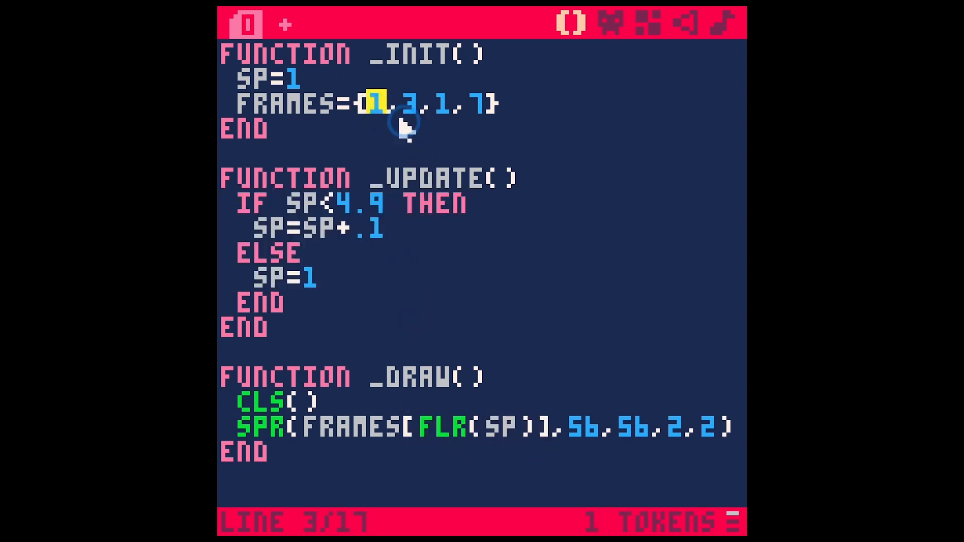
mouse_move(532, 123)
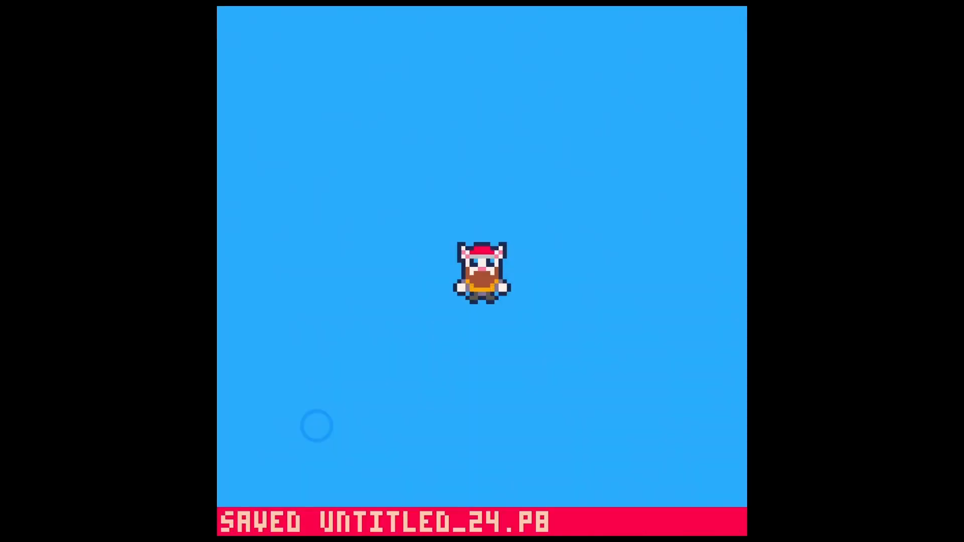
key(Escape)
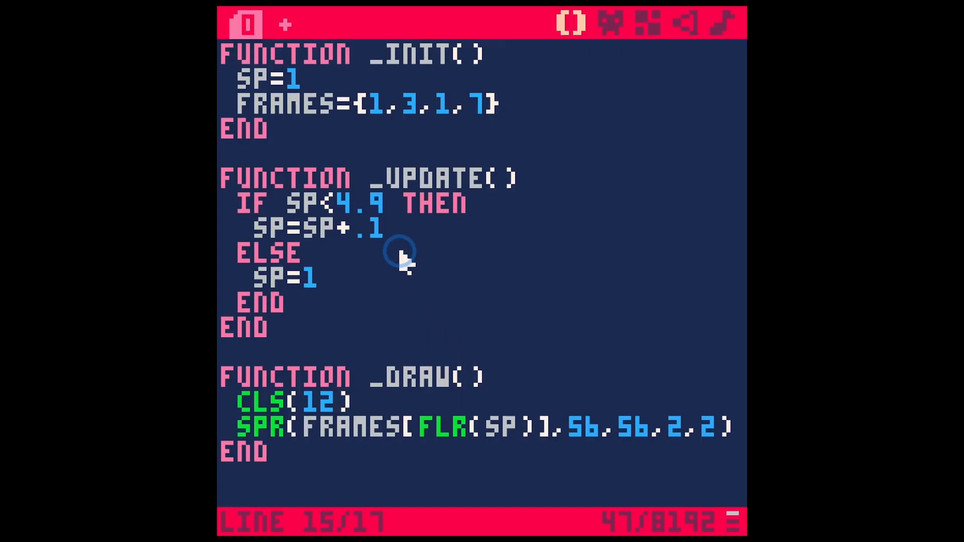